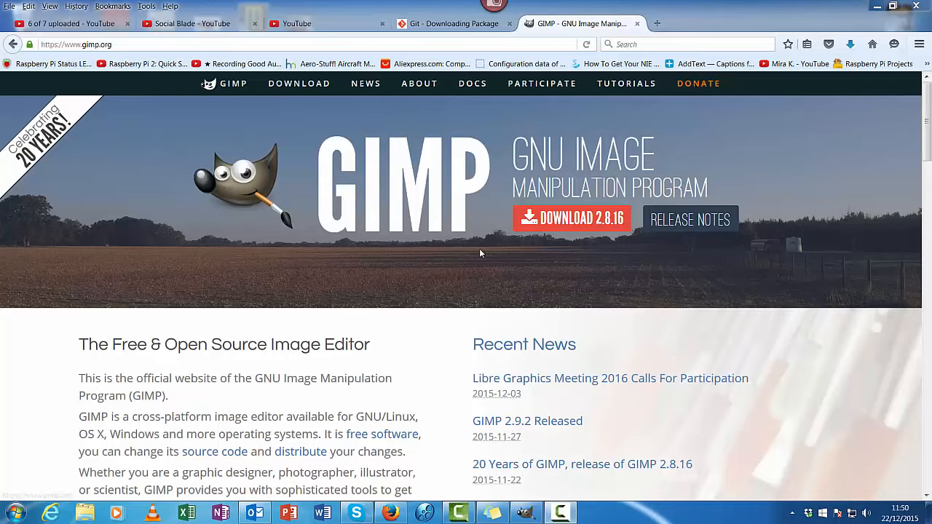
mouse_move(472, 252)
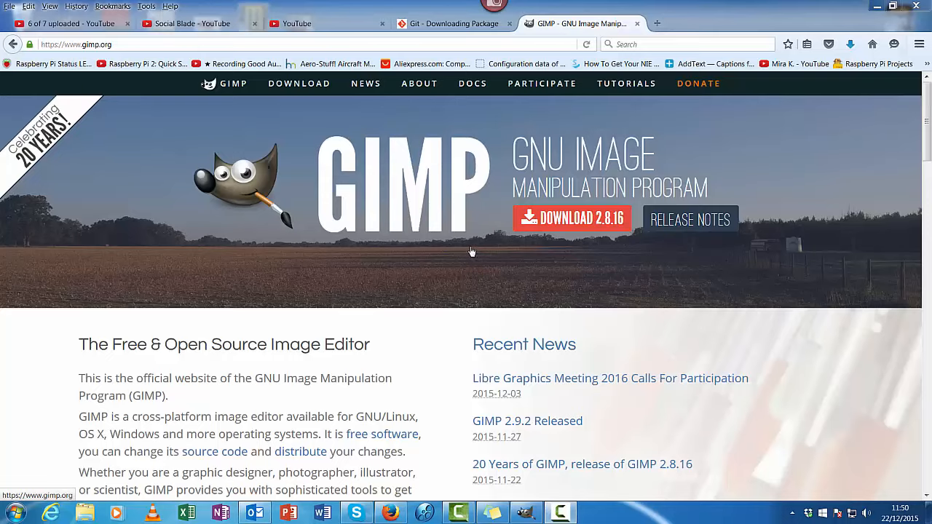
mouse_move(382, 137)
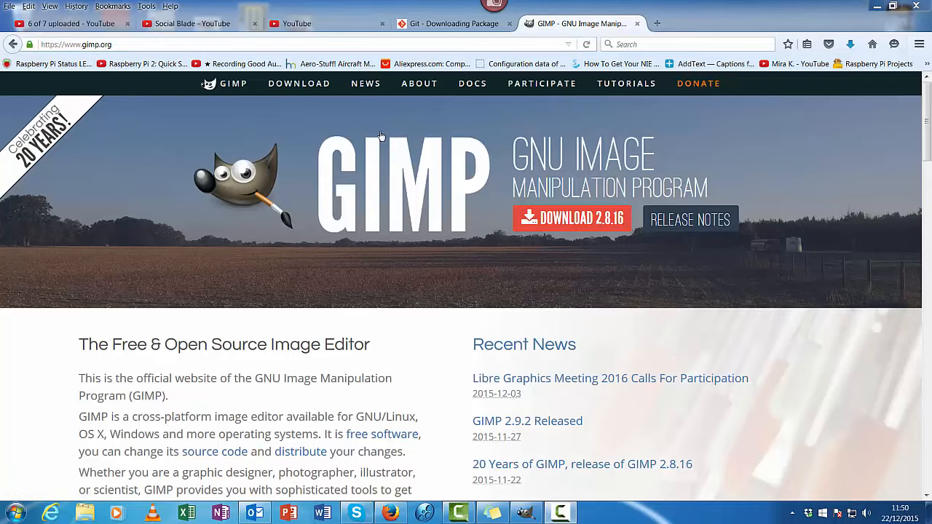
mouse_move(350, 201)
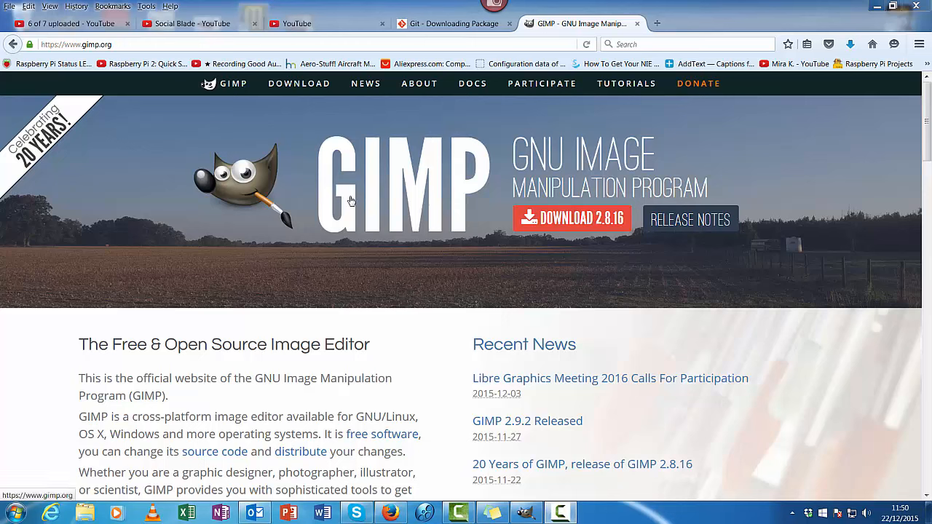
mouse_move(338, 197)
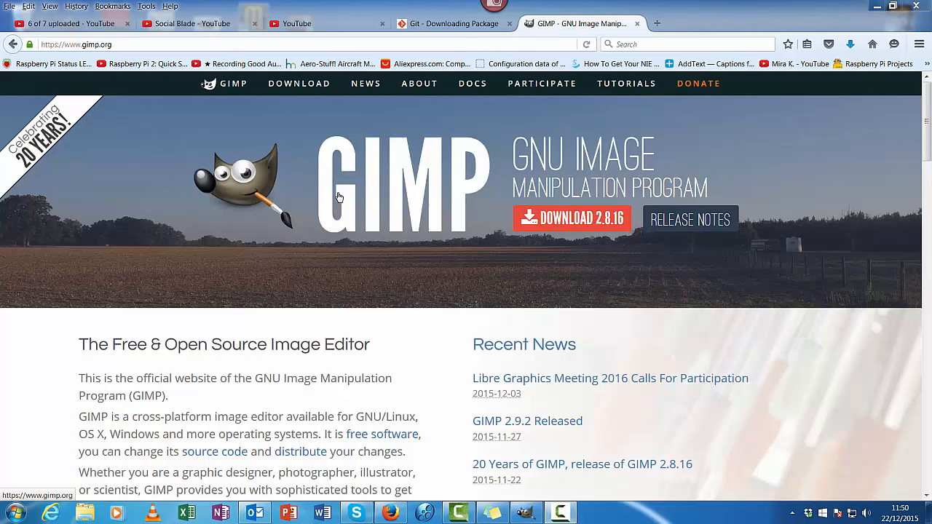
mouse_move(310, 238)
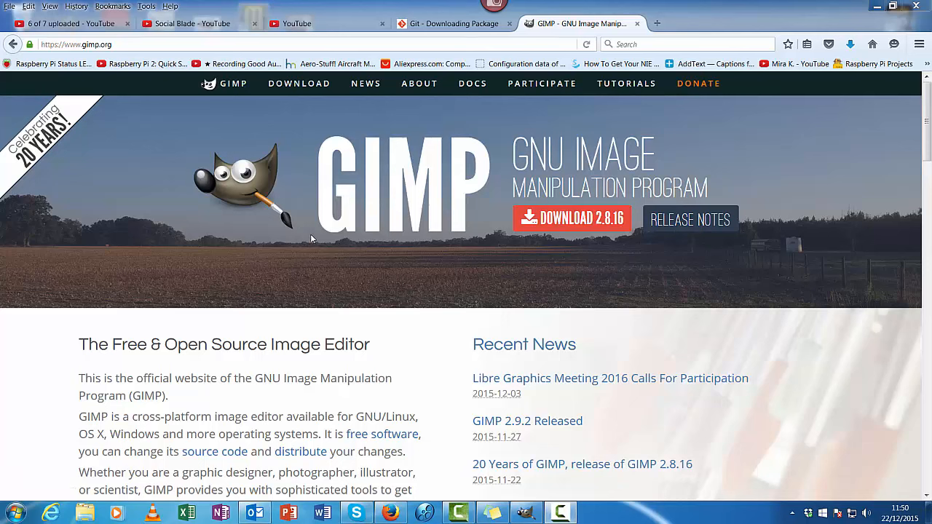
mouse_move(477, 306)
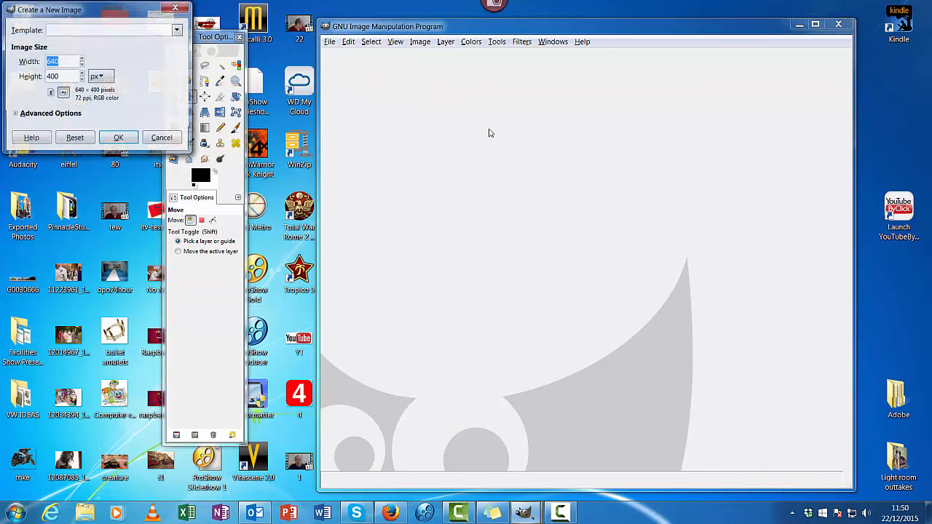
Create a new blank 1024×768 image from the preset sizes
click(177, 29)
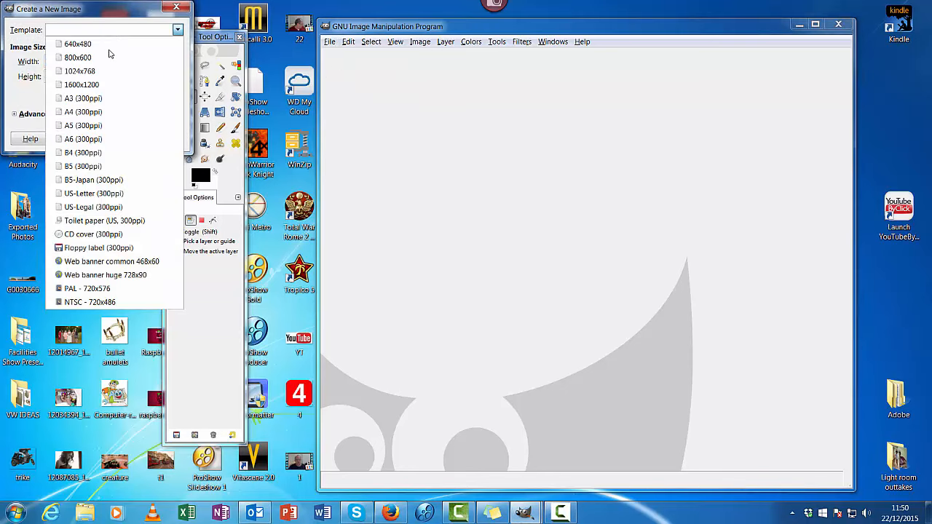
click(80, 70)
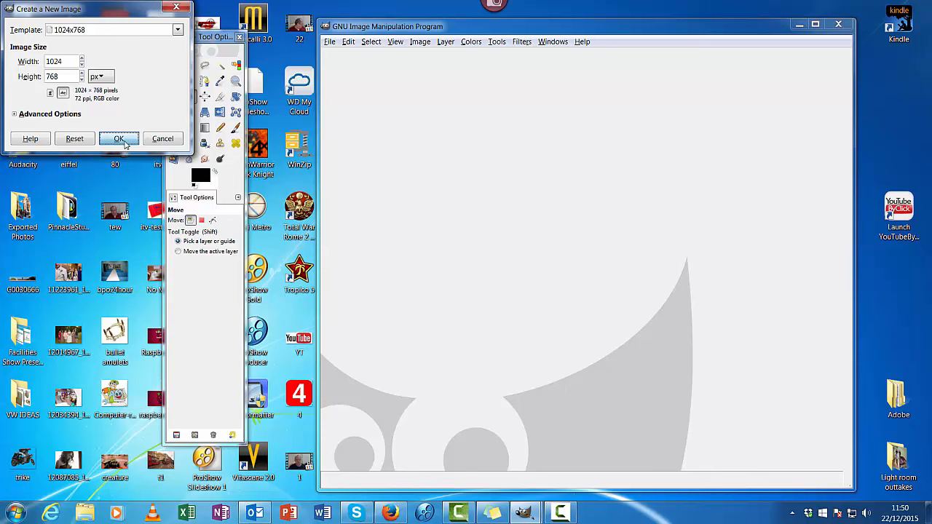
click(119, 139)
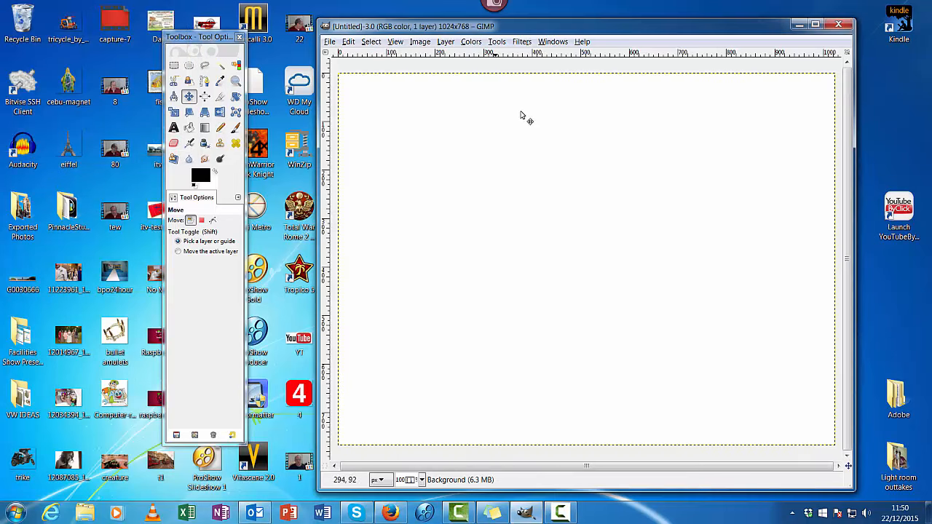
mouse_move(316, 349)
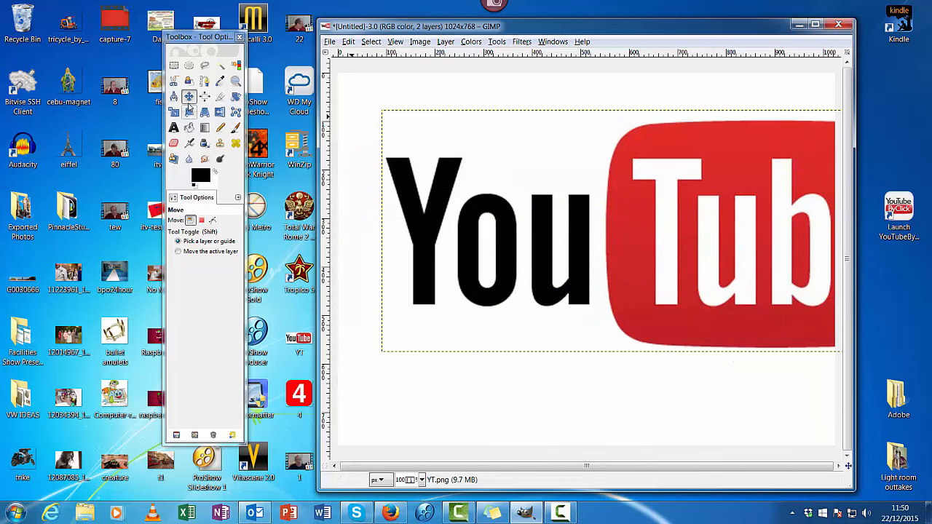
Shrink the YouTube logo layer and position it across the upper canvas
click(174, 112)
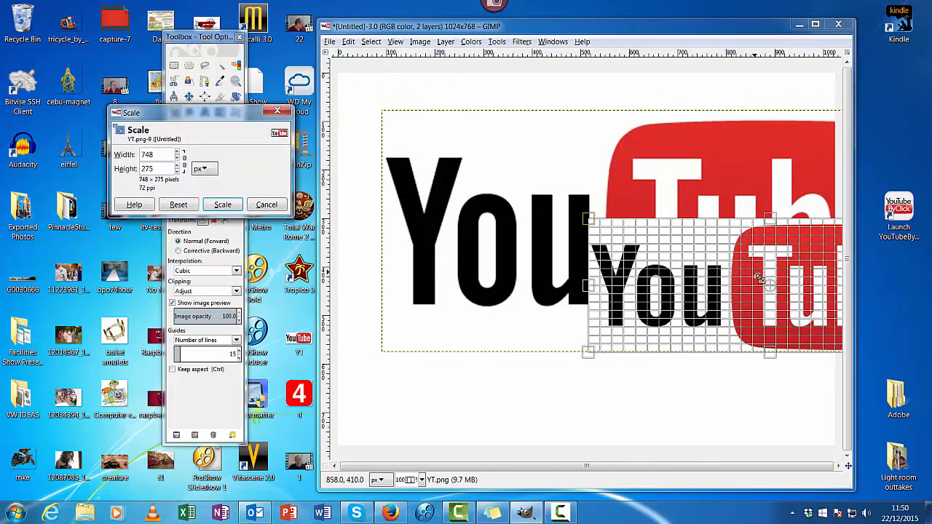
click(222, 204)
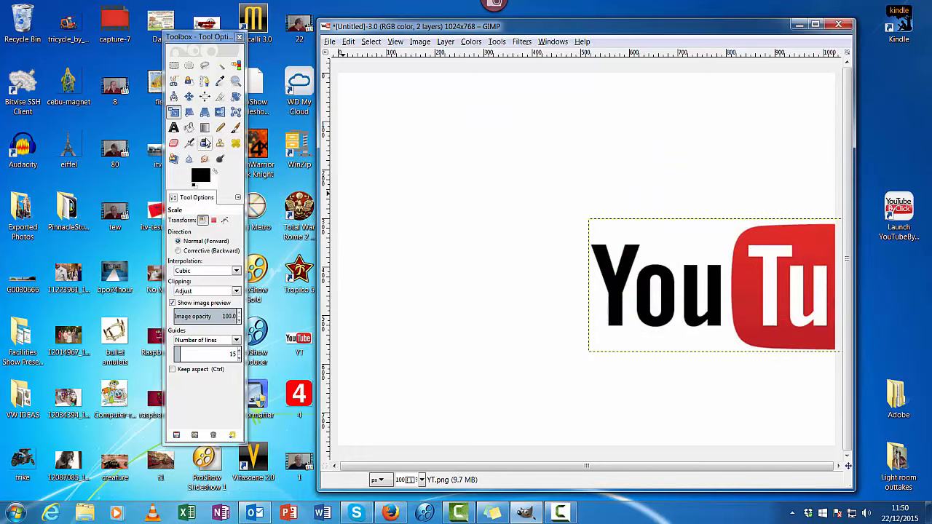
click(189, 97)
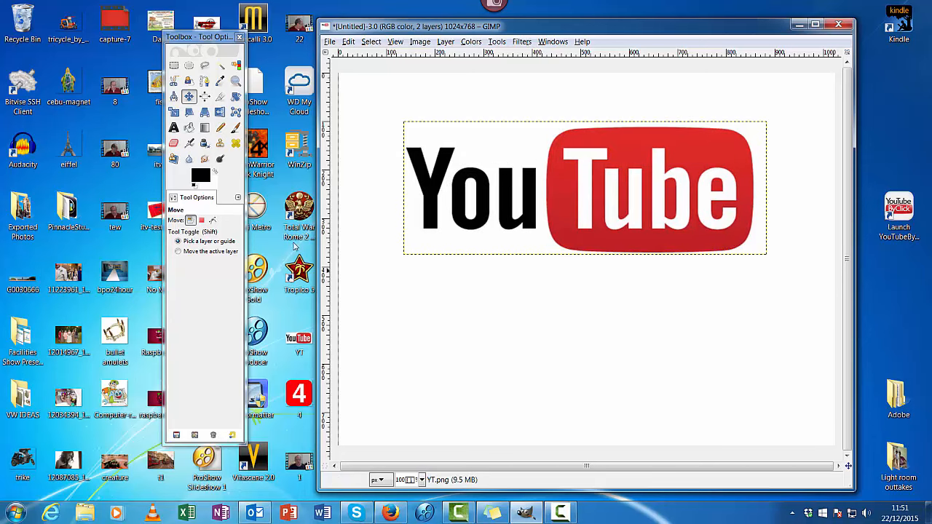
mouse_move(291, 431)
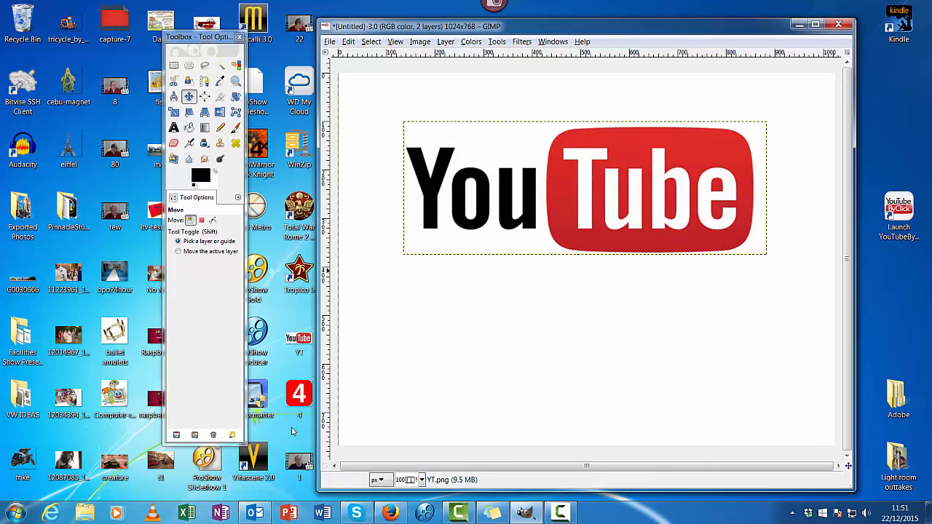
mouse_move(302, 419)
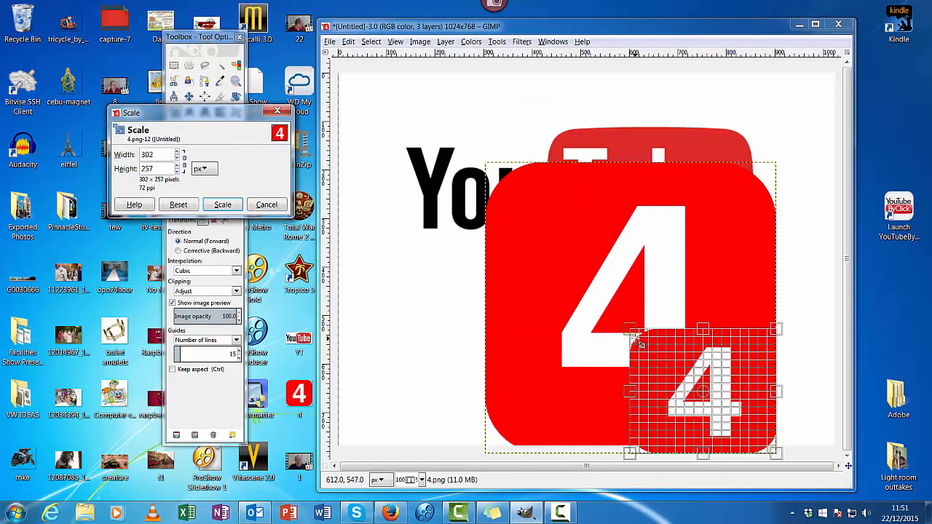
Shrink the red 4 icon in two passes and place it just below the logo
click(222, 204)
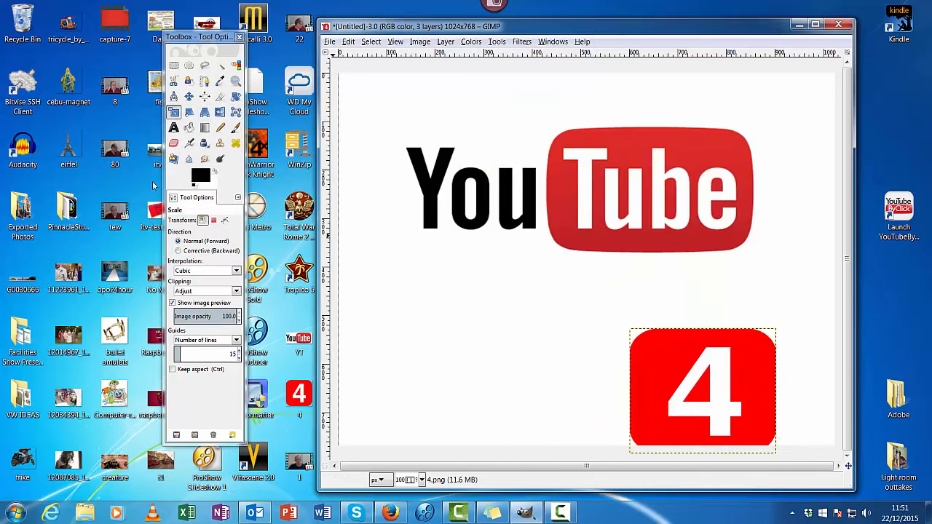
drag(703, 389, 588, 346)
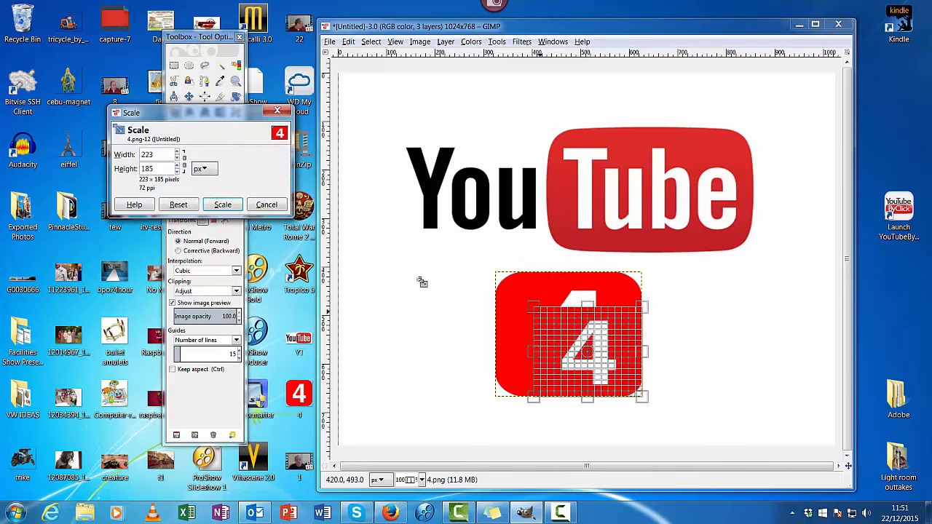
click(222, 205)
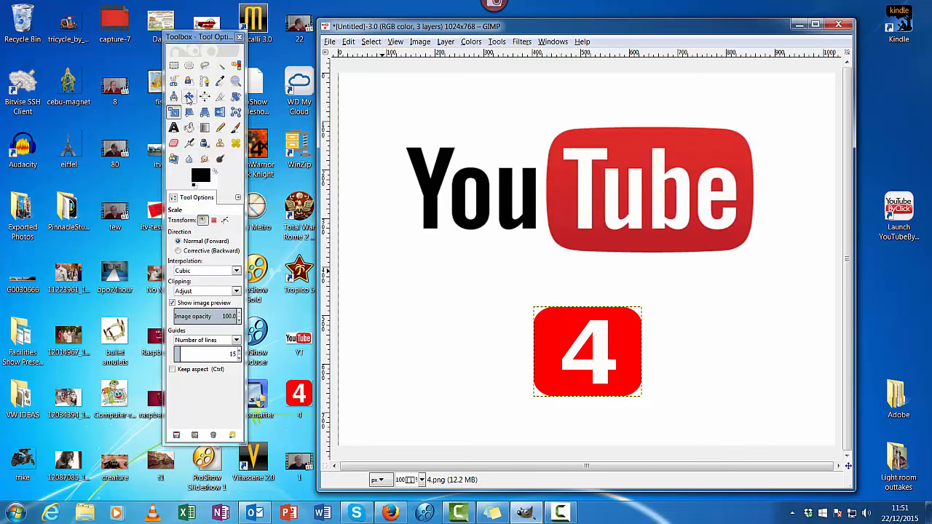
drag(588, 351, 562, 313)
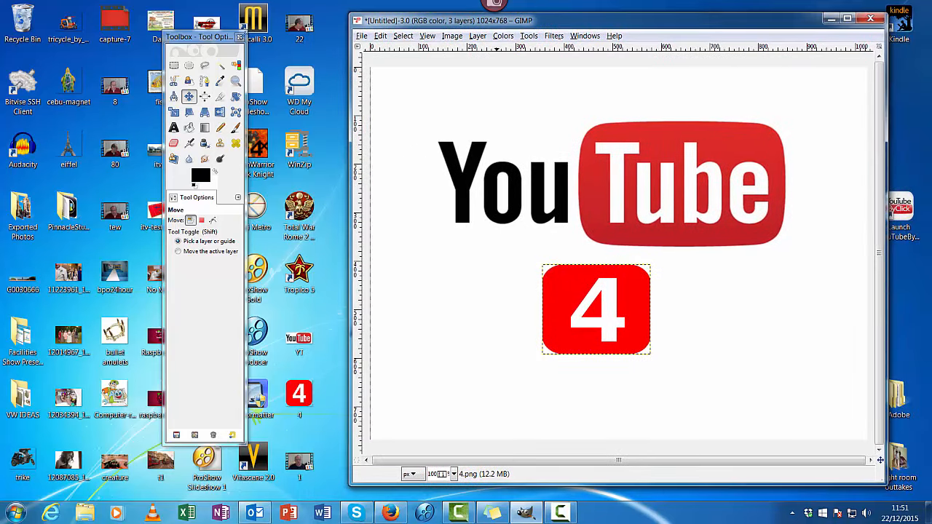
Shift the 4 icon left, then shrink the submarine and place it right of the 4
drag(204, 36, 333, 24)
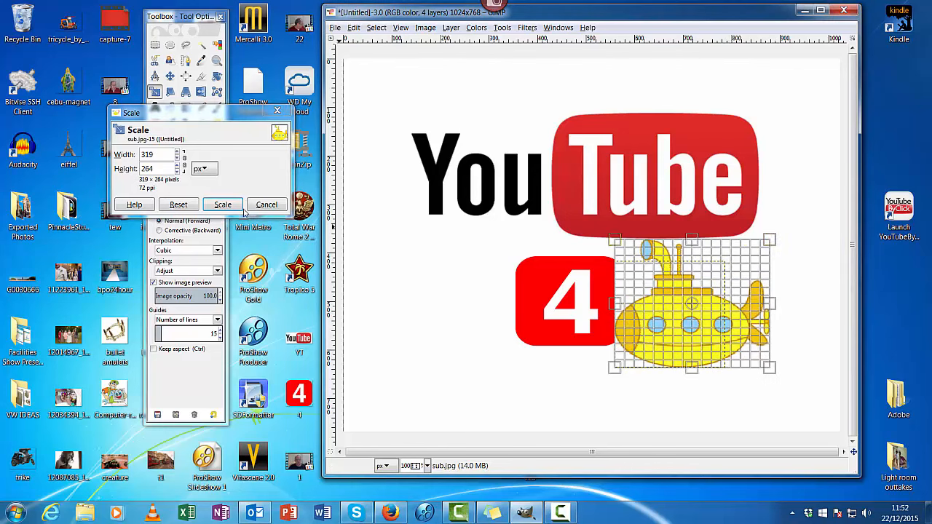
click(223, 204)
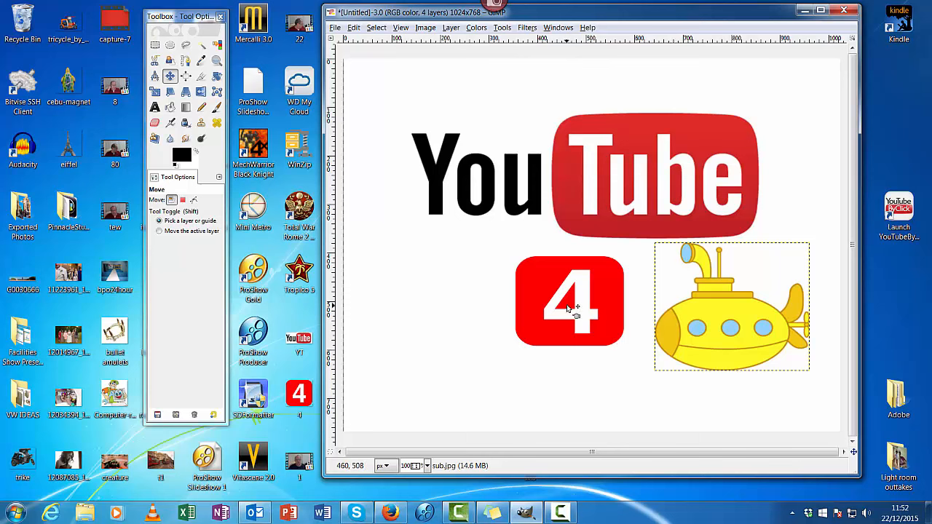
drag(570, 303, 586, 318)
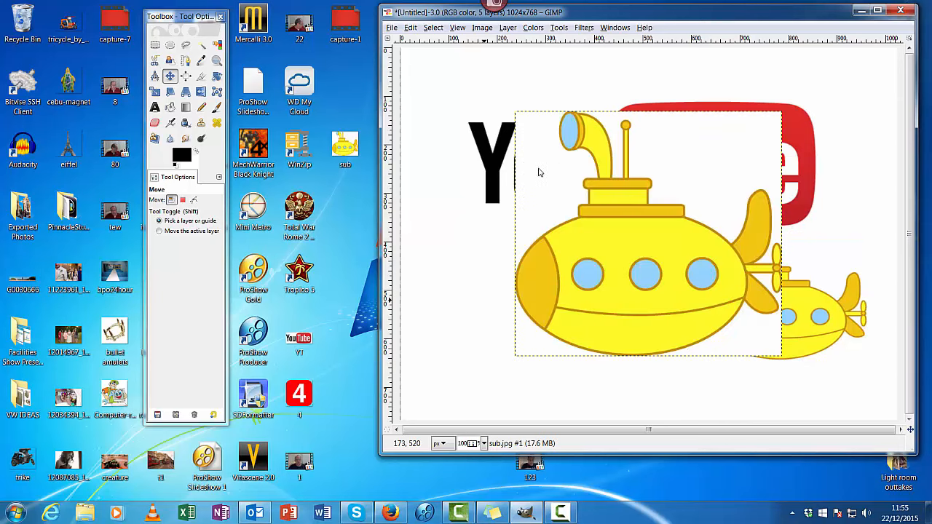
mouse_move(836, 277)
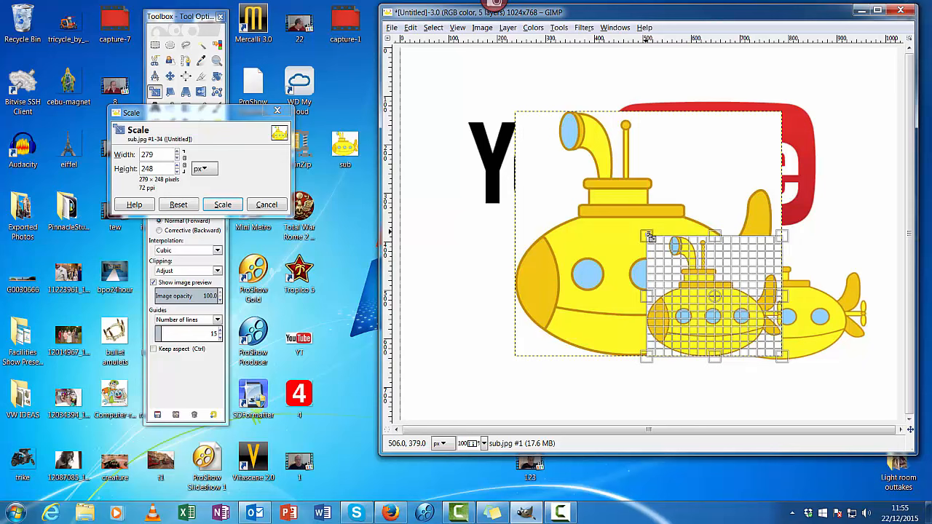
mouse_move(604, 277)
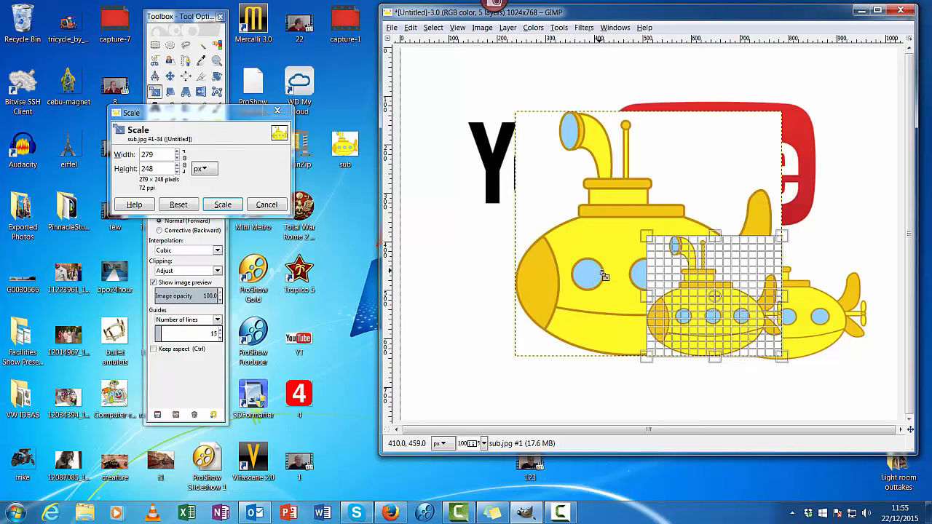
Rescale the left submarine to about 304×272 px and cancel the extra scale dialog
click(222, 204)
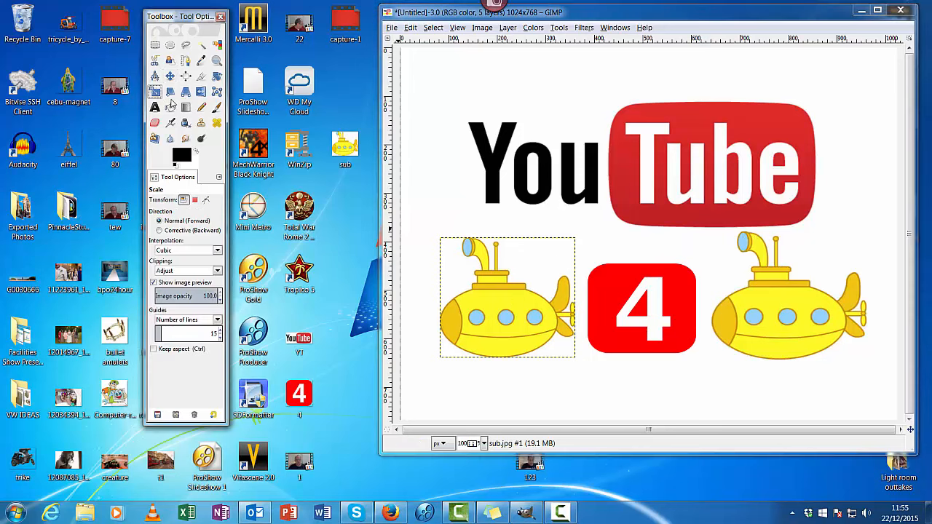
click(506, 297)
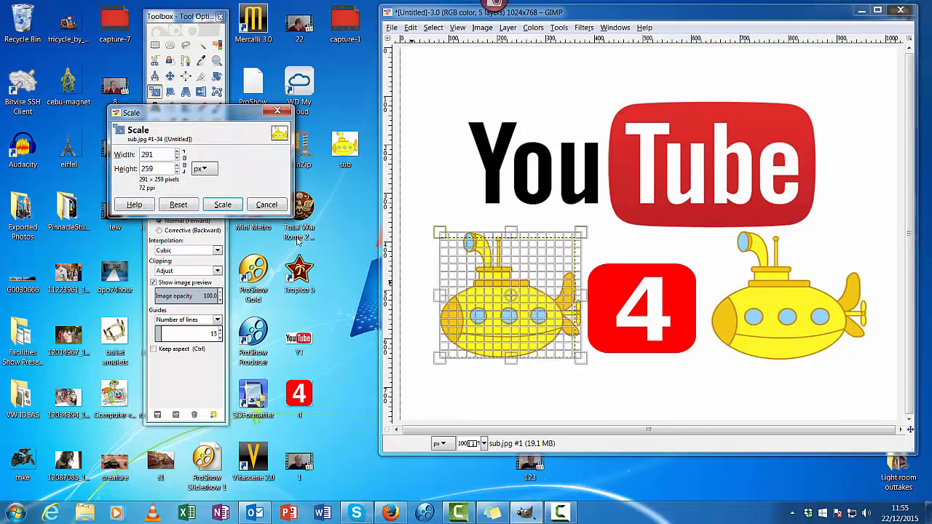
click(223, 204)
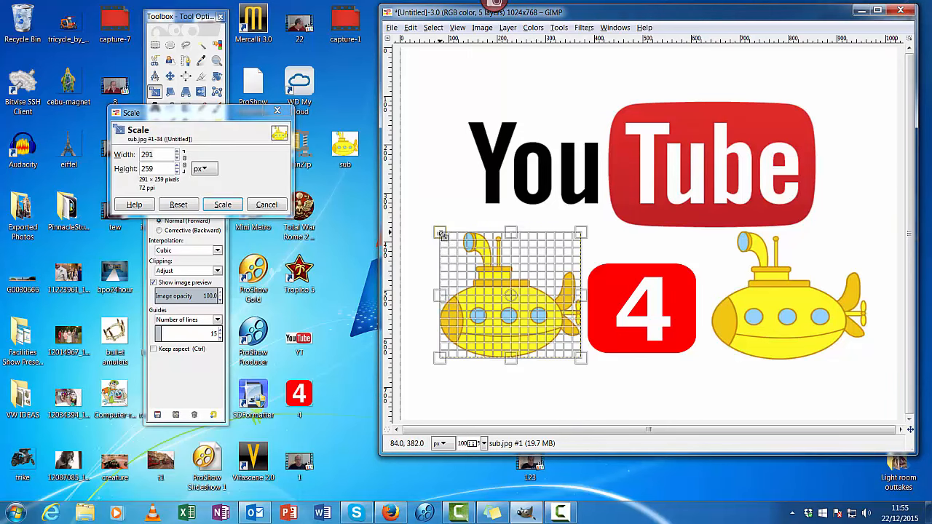
drag(583, 362, 589, 368)
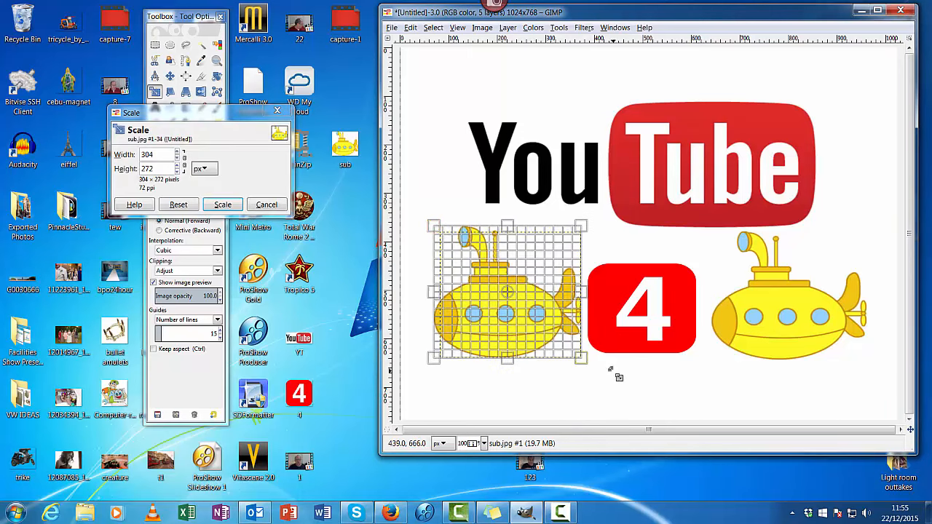
click(223, 204)
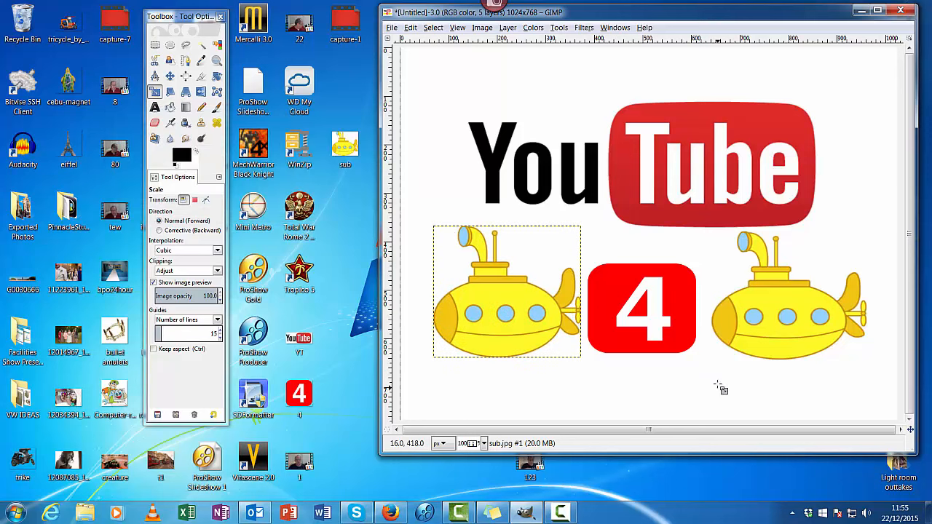
mouse_move(642, 306)
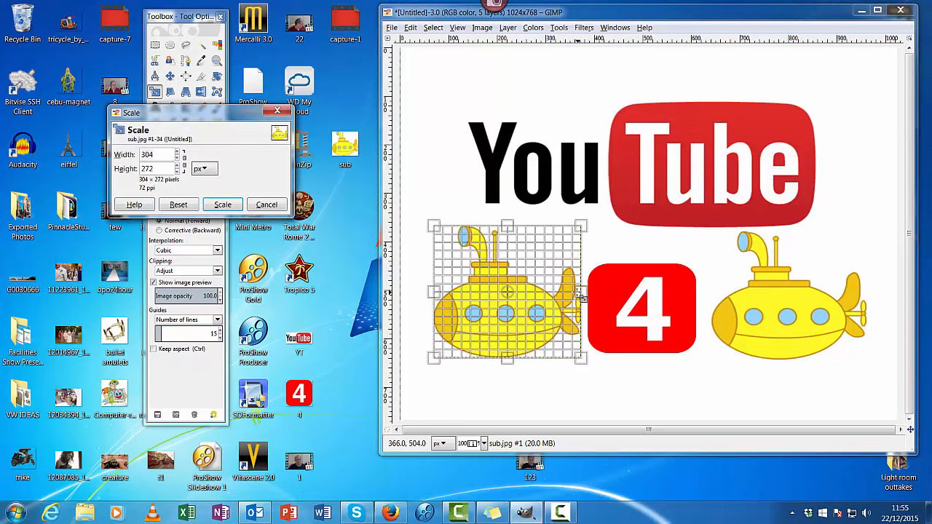
click(267, 204)
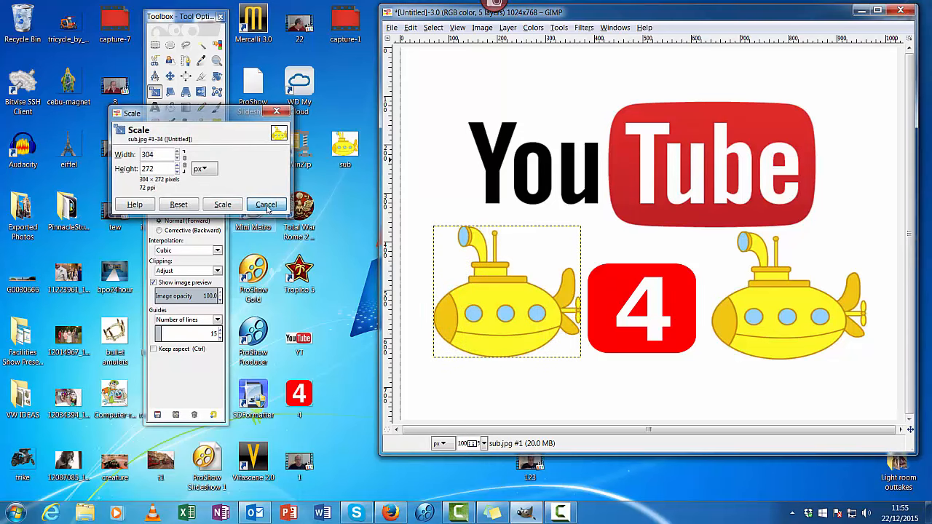
click(266, 204)
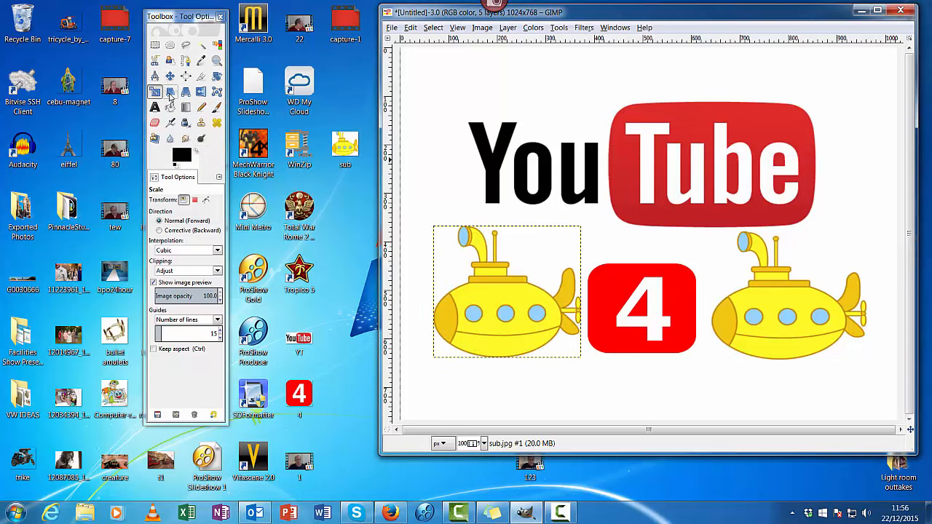
Flip the left submarine horizontally and nudge both submarines and the 4 into an even row
click(201, 92)
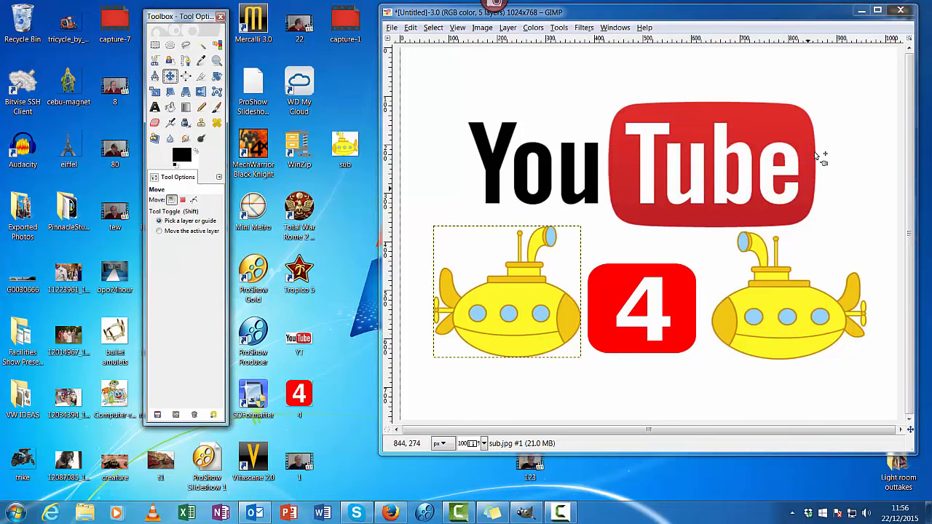
mouse_move(827, 182)
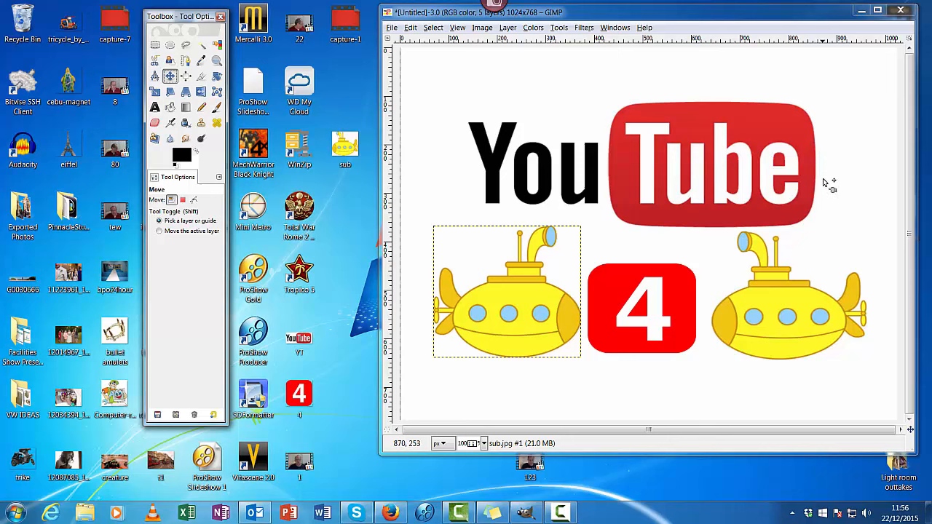
mouse_move(474, 132)
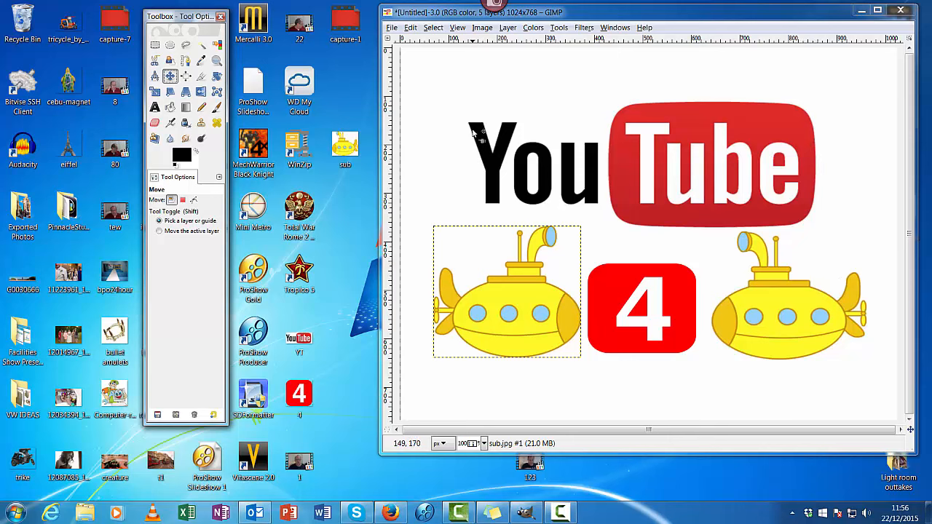
mouse_move(507, 295)
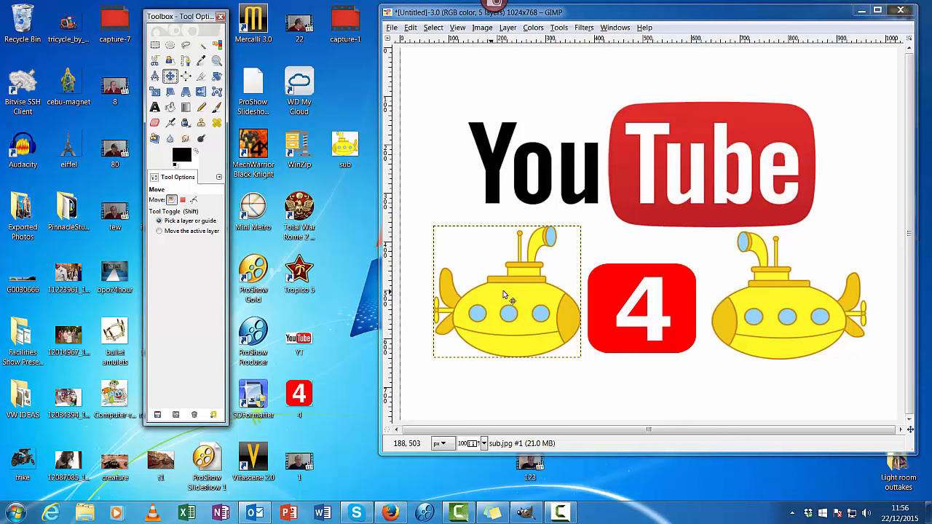
drag(510, 295, 496, 294)
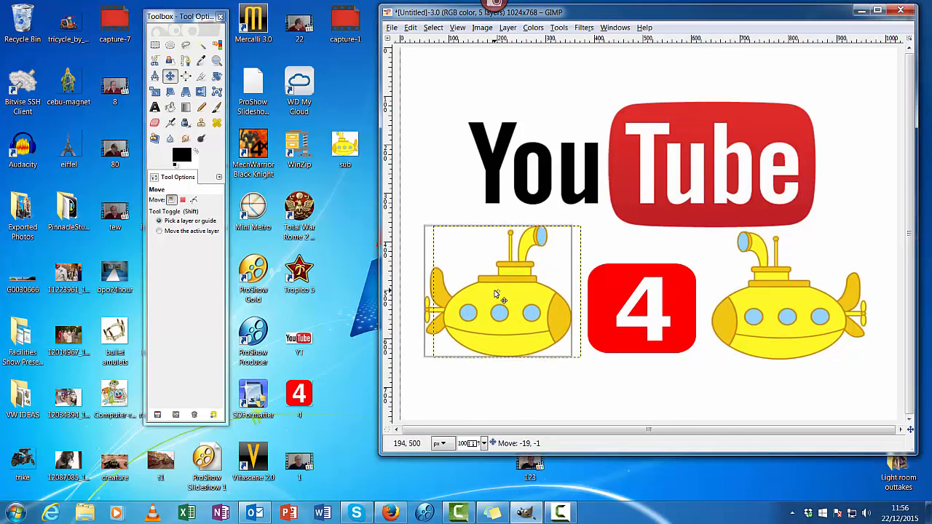
drag(502, 295, 495, 296)
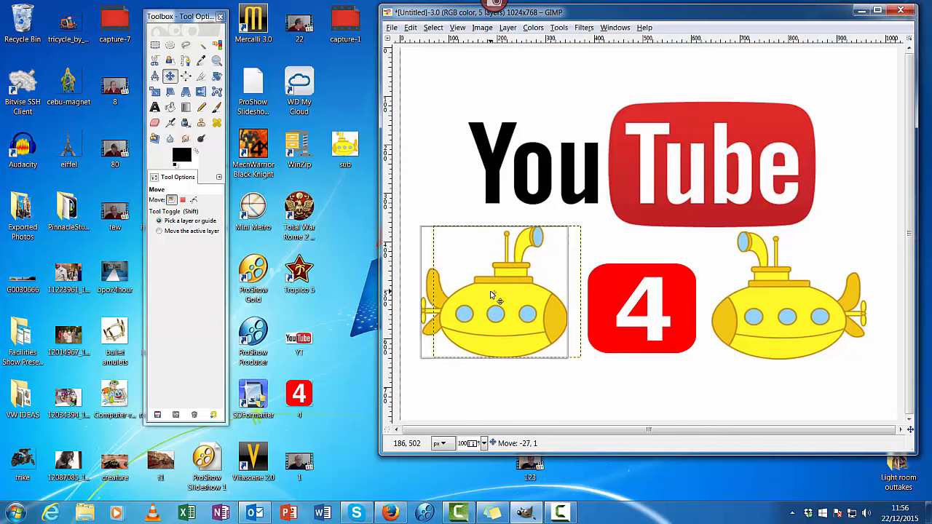
drag(499, 295, 490, 290)
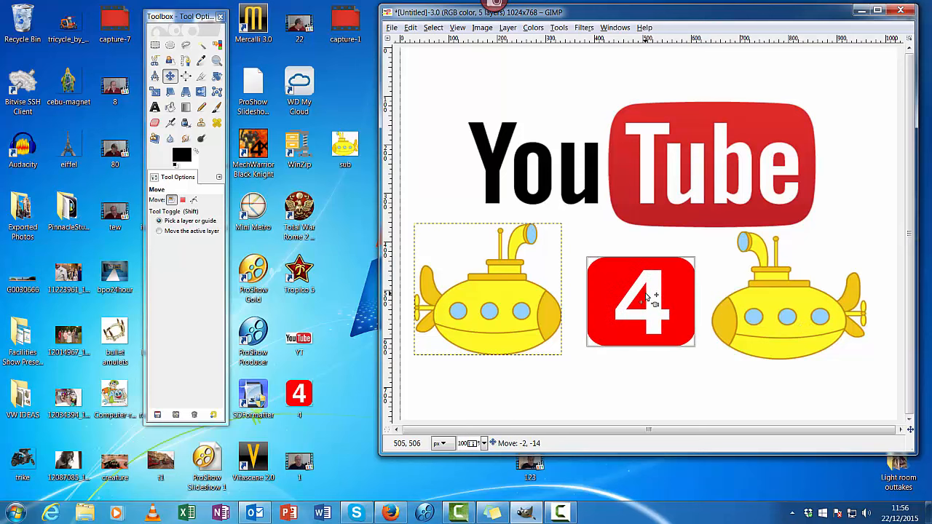
drag(641, 300, 641, 310)
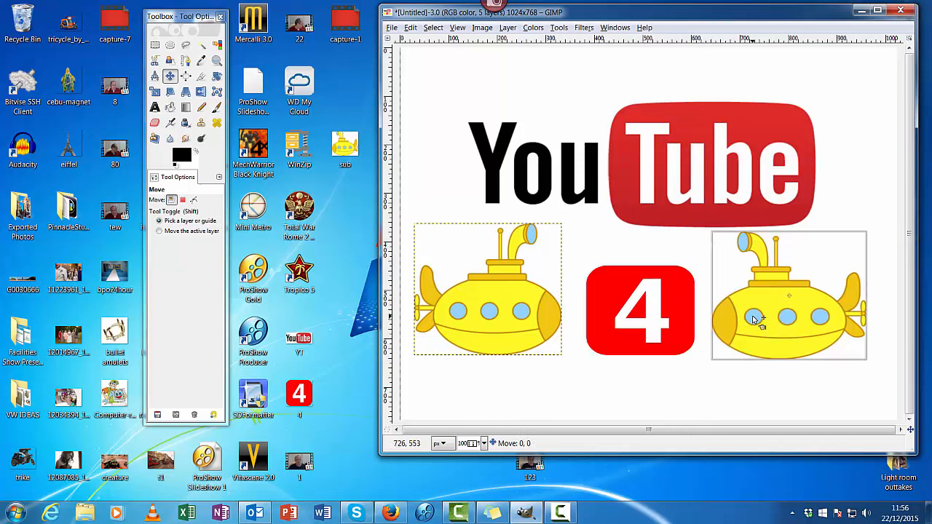
drag(753, 320, 750, 319)
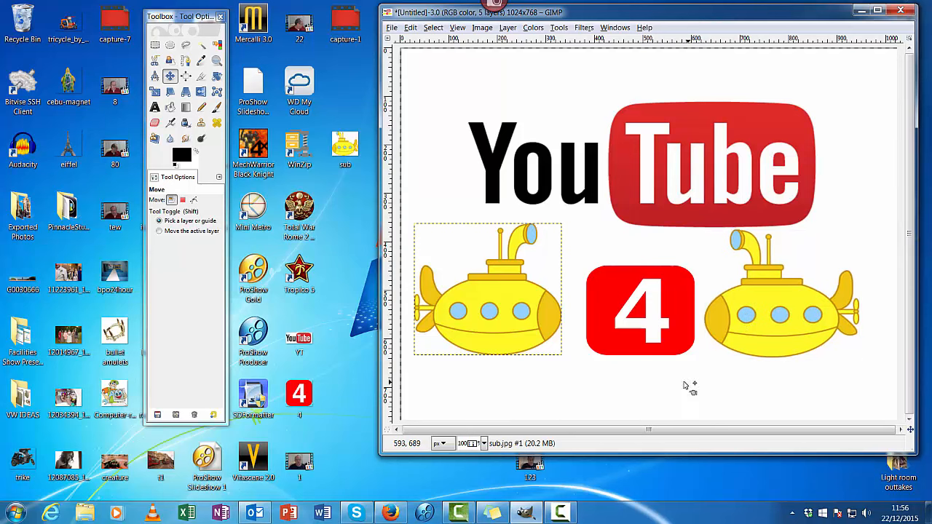
mouse_move(632, 87)
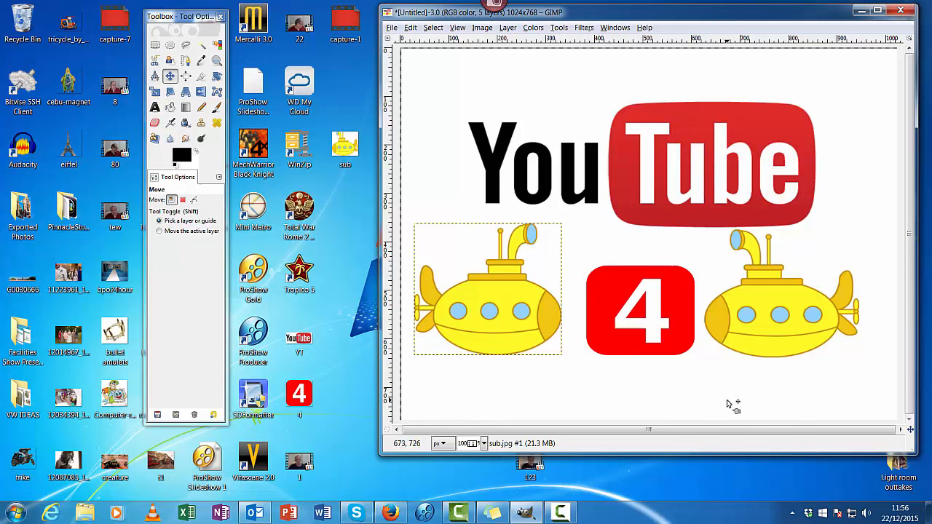
Export the image as Sub4Sub.png with the Desktop as destination
click(391, 27)
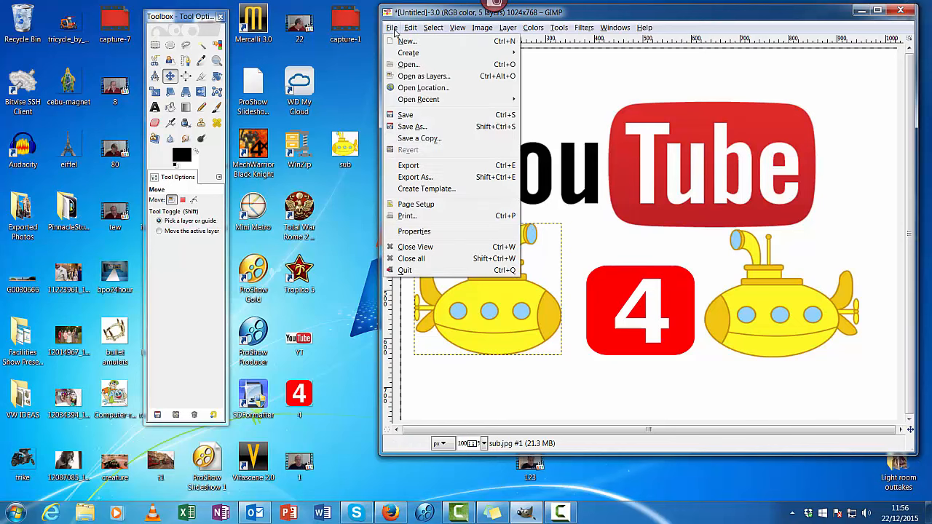
mouse_move(408, 165)
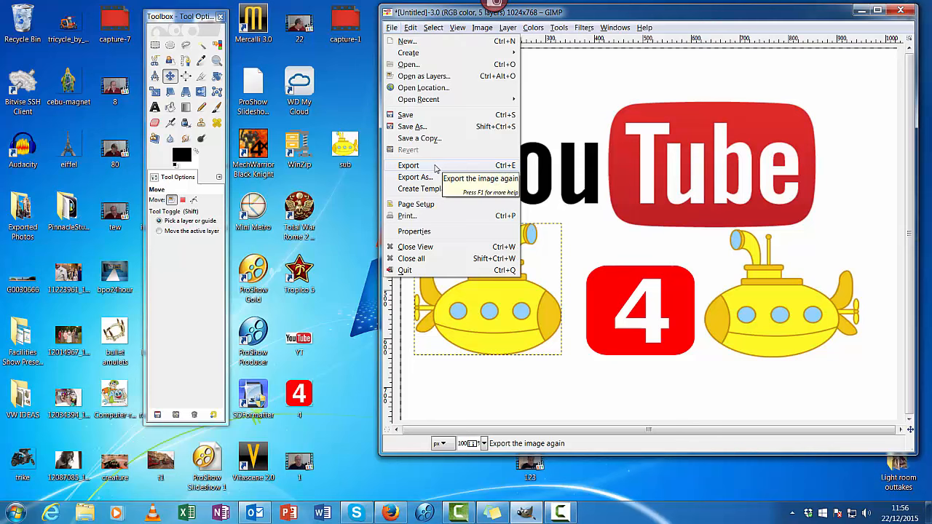
mouse_move(416, 177)
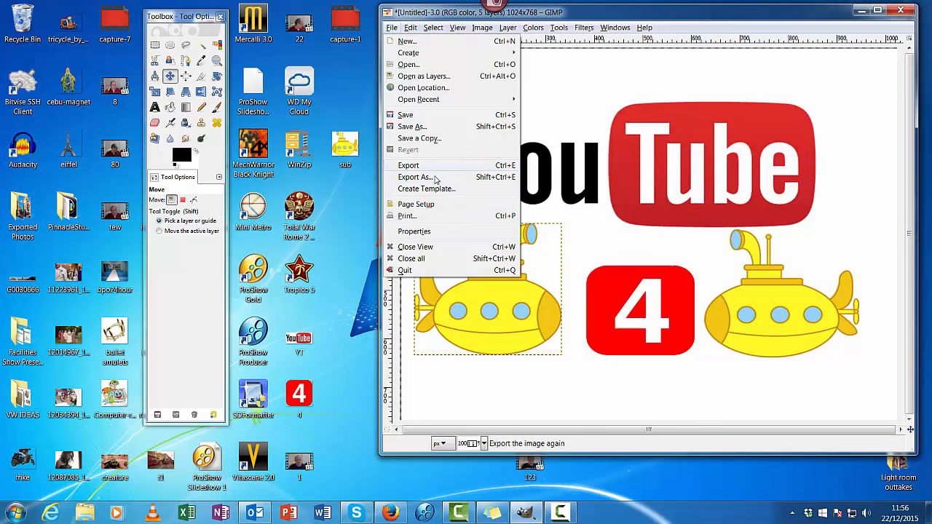
click(413, 177)
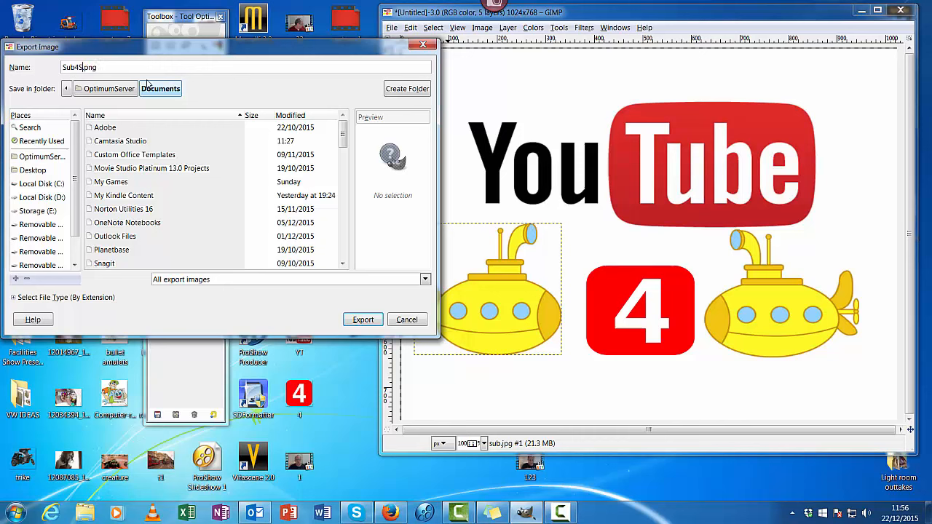
text(Sub)
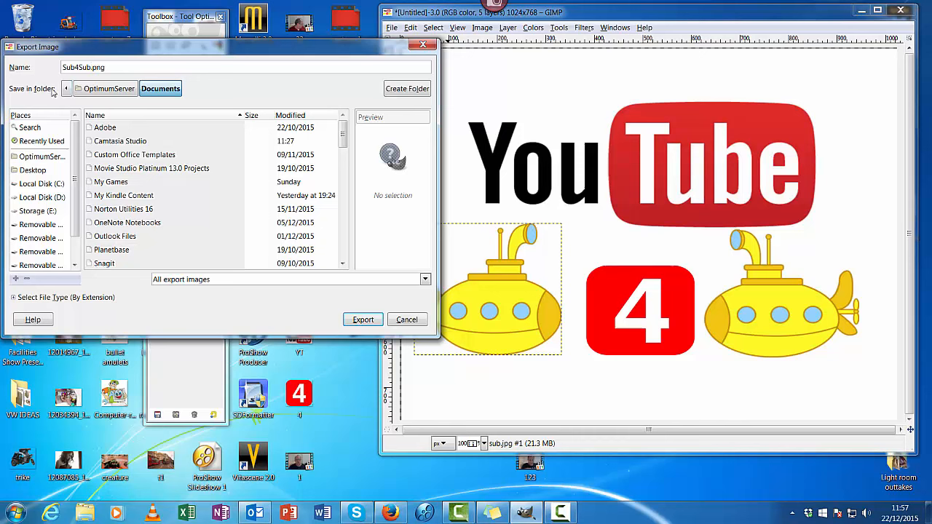
click(108, 88)
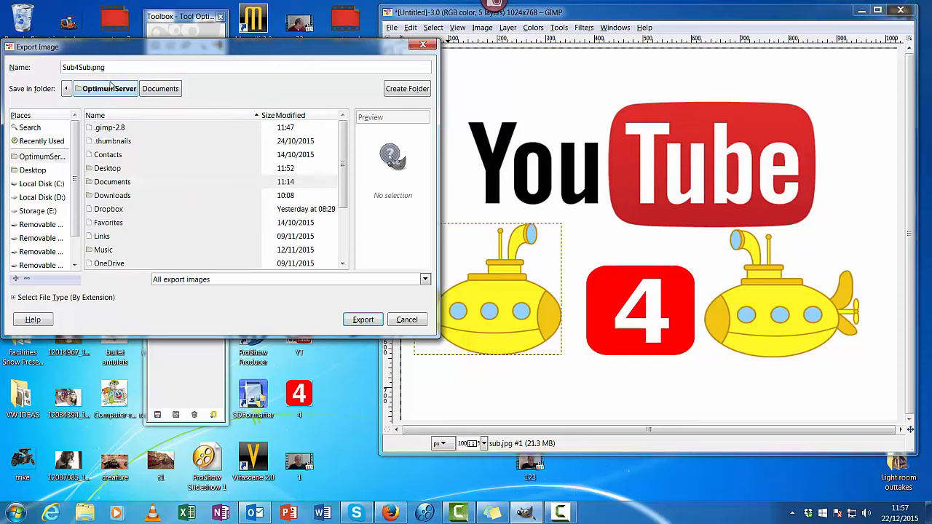
click(66, 88)
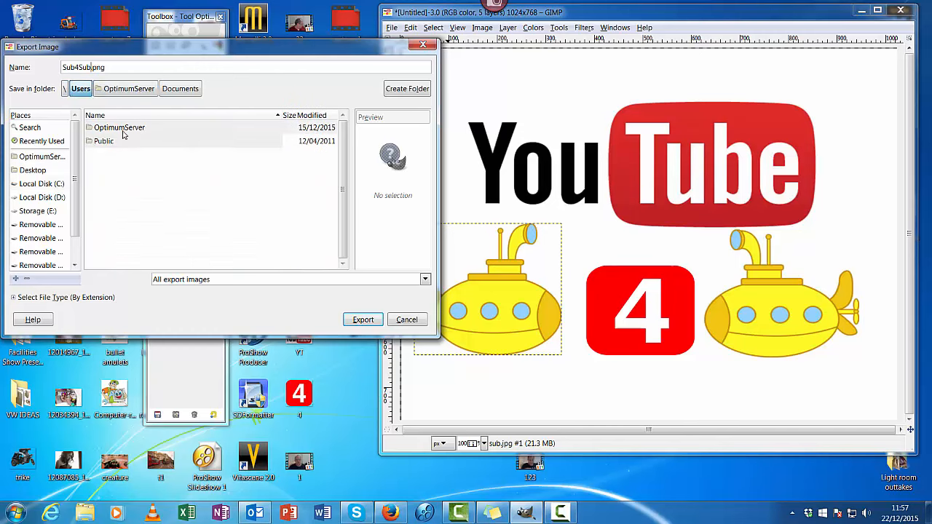
click(128, 88)
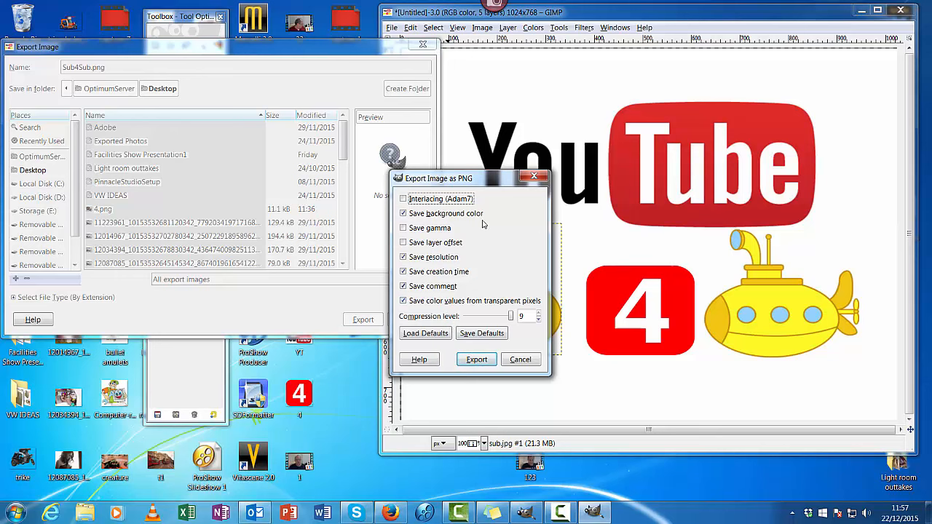
Confirm the PNG export options and check the new Sub4Sub file on the Desktop
click(477, 359)
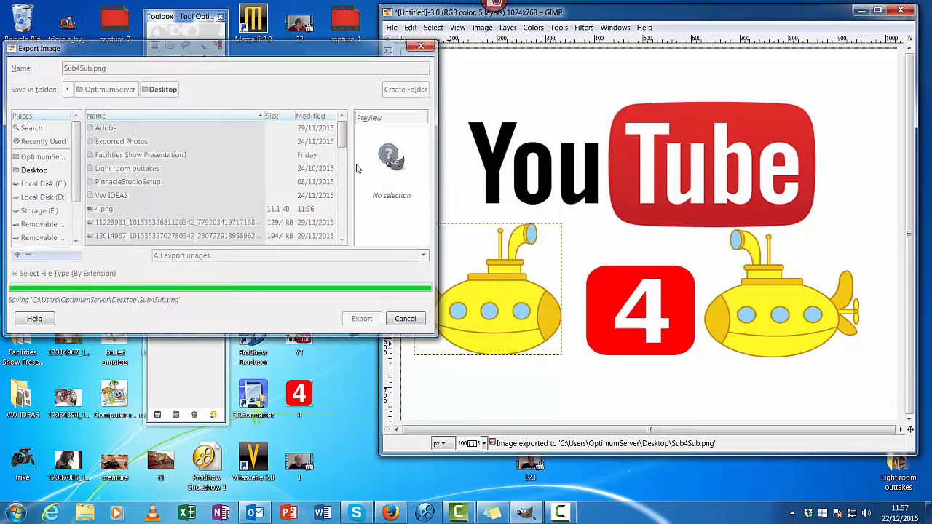
click(362, 319)
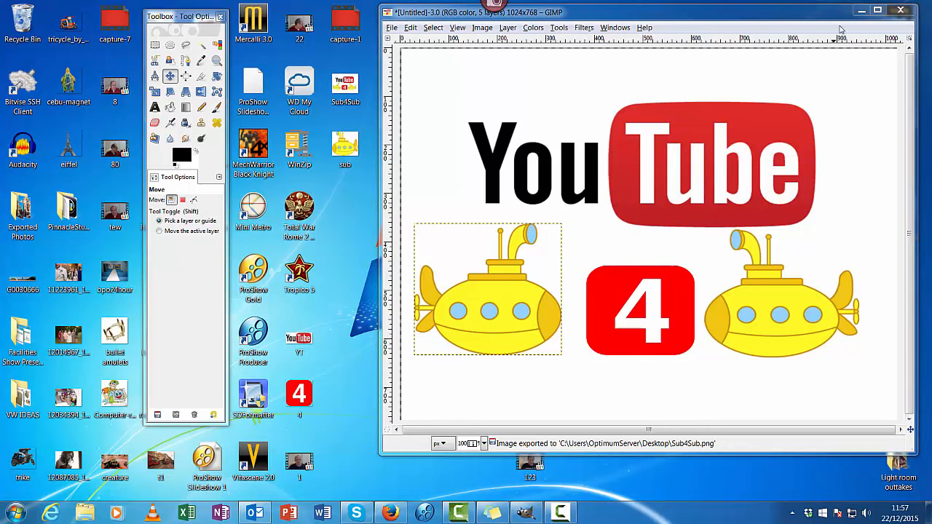
click(346, 86)
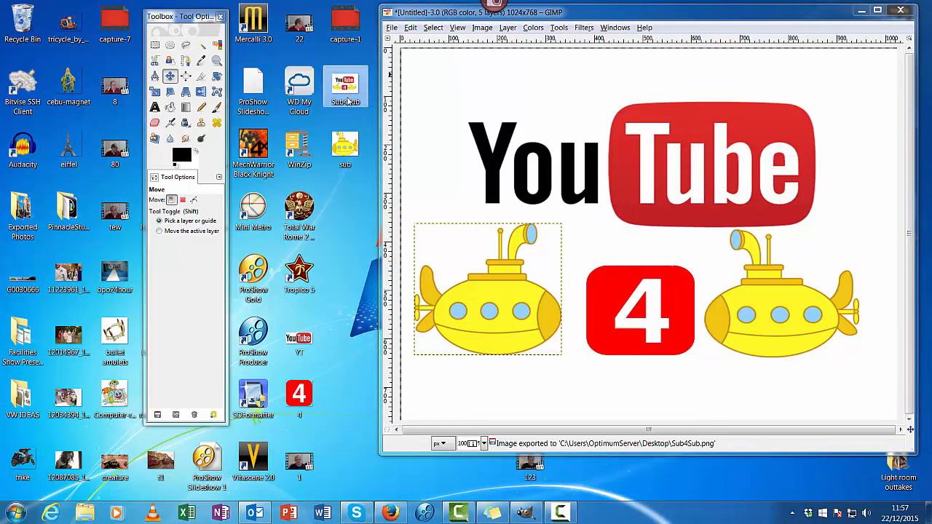
mouse_move(345, 86)
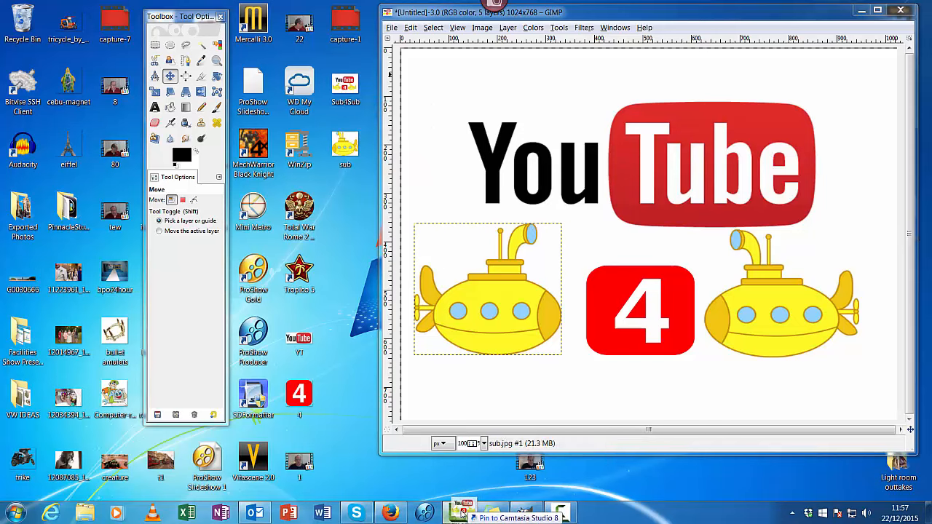
Switch to Camtasia Studio and preview Vlog.jpg among the Clip Bin images
click(458, 513)
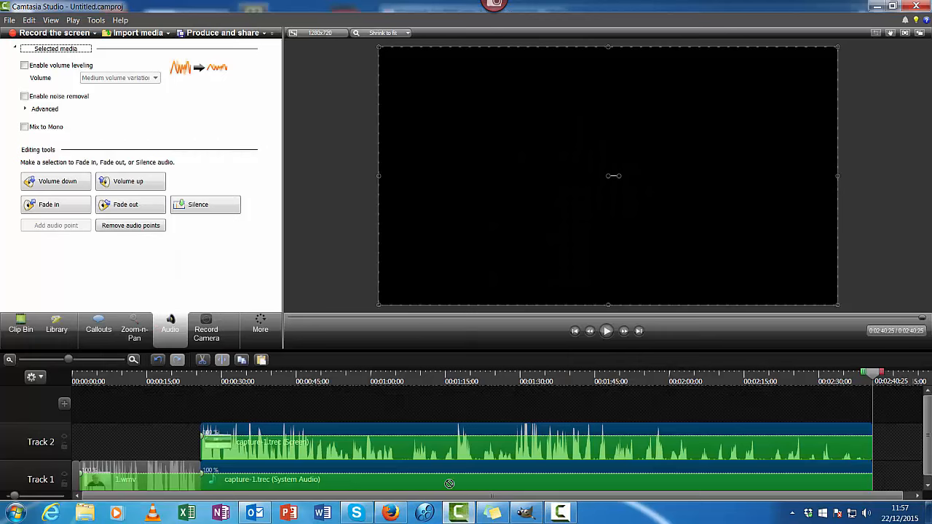
click(21, 324)
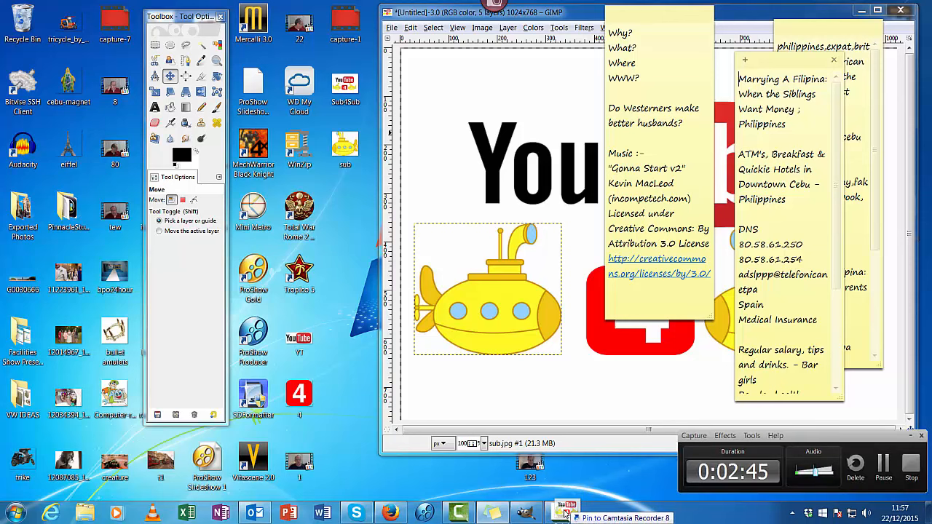
click(560, 513)
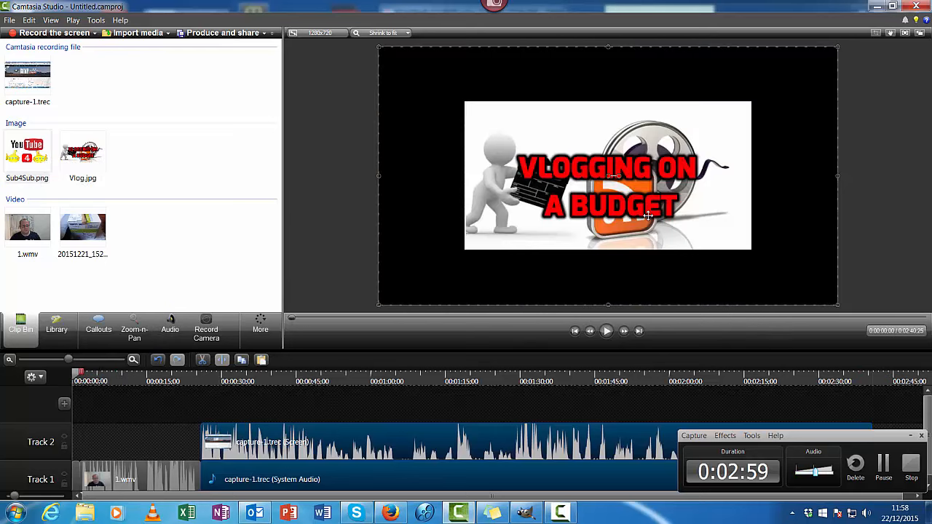
click(27, 153)
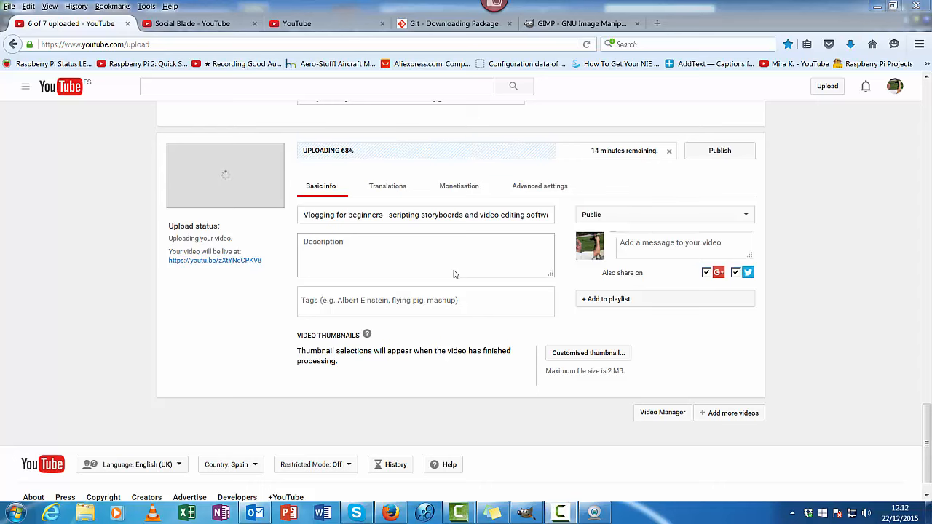
mouse_move(832, 427)
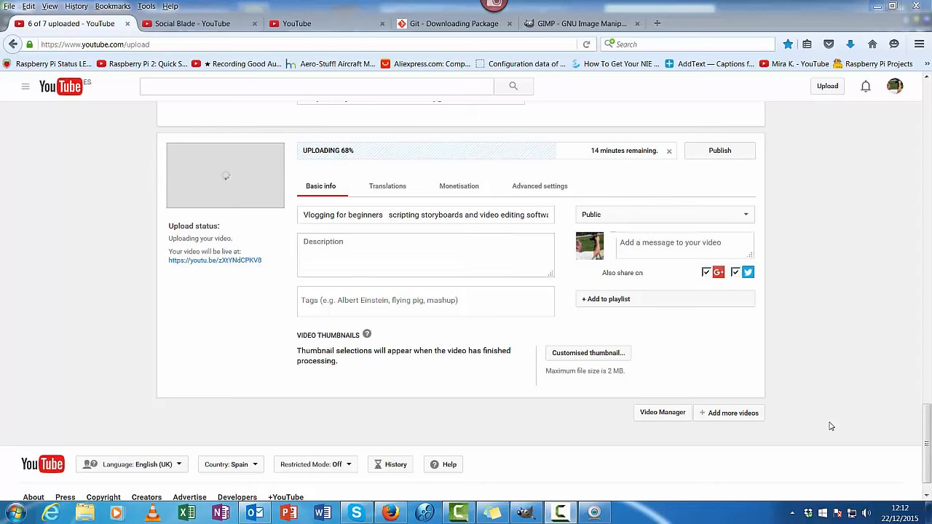
mouse_move(565, 347)
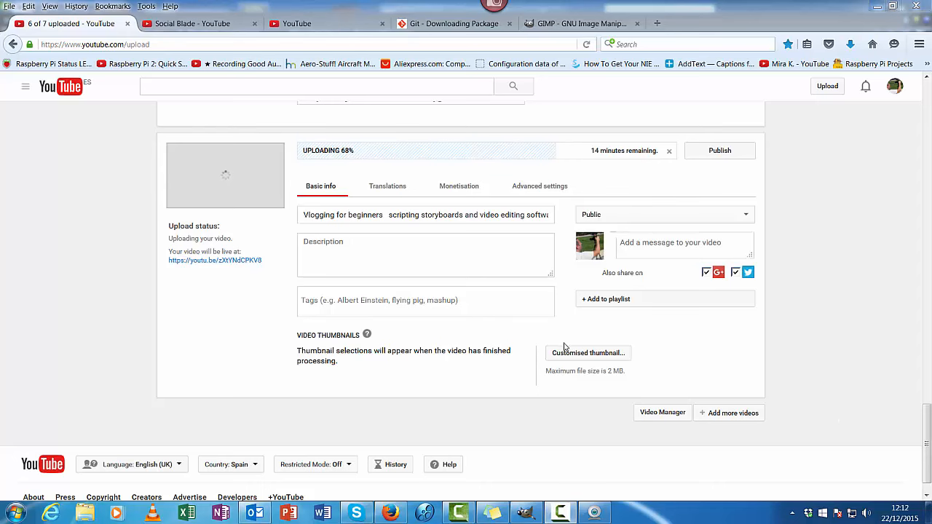
click(588, 353)
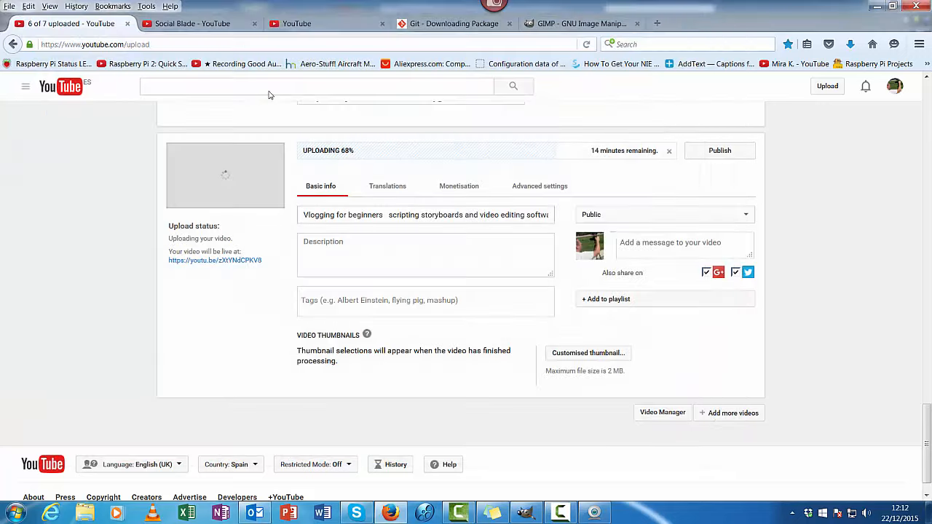
mouse_move(322, 164)
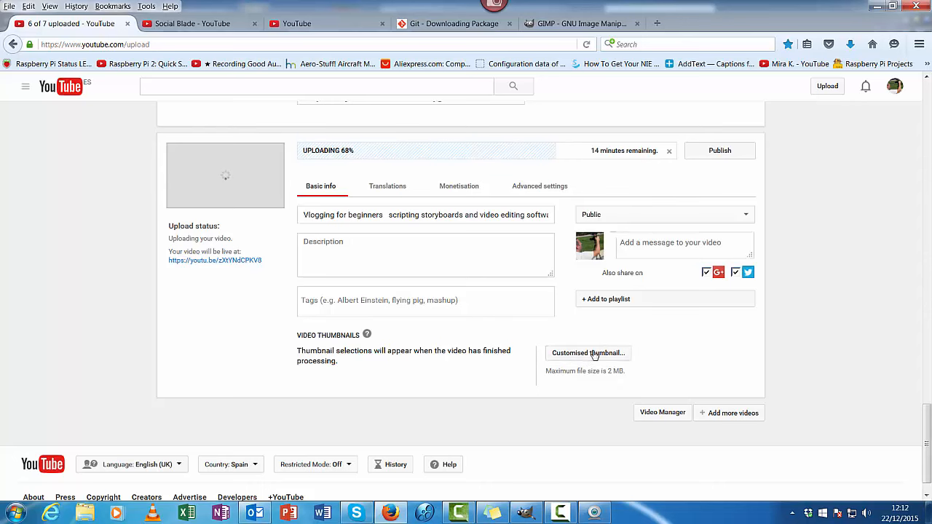
Choose Vlog.jpg from the Desktop and upload it as the custom thumbnail
click(588, 352)
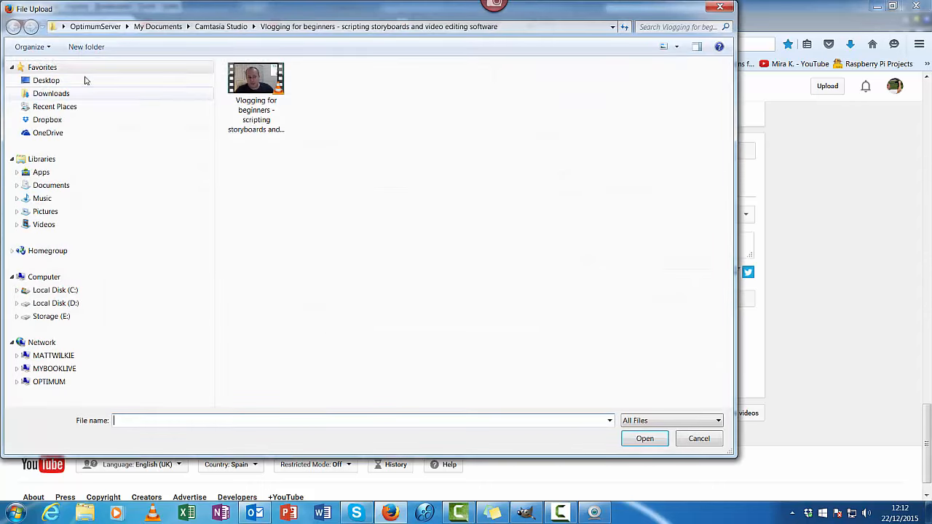
click(46, 80)
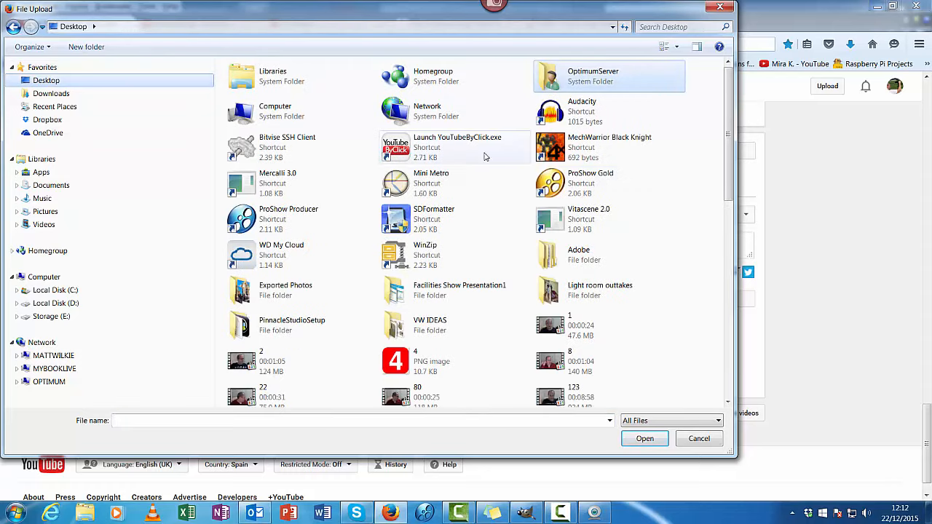
scroll(down, 3)
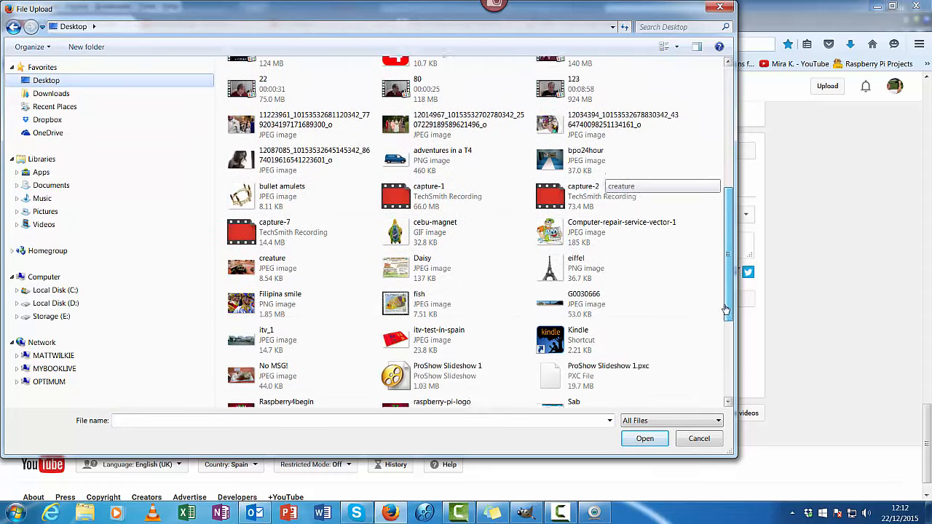
scroll(down, 3)
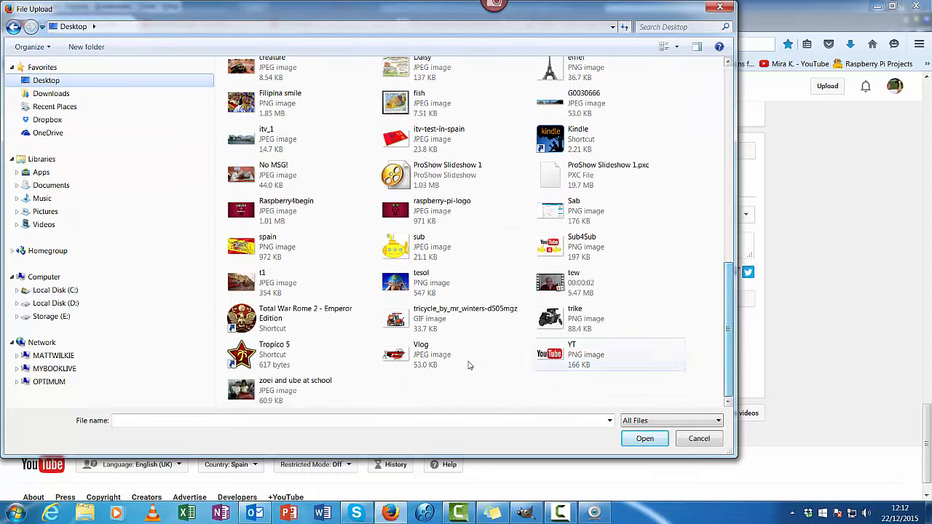
click(421, 355)
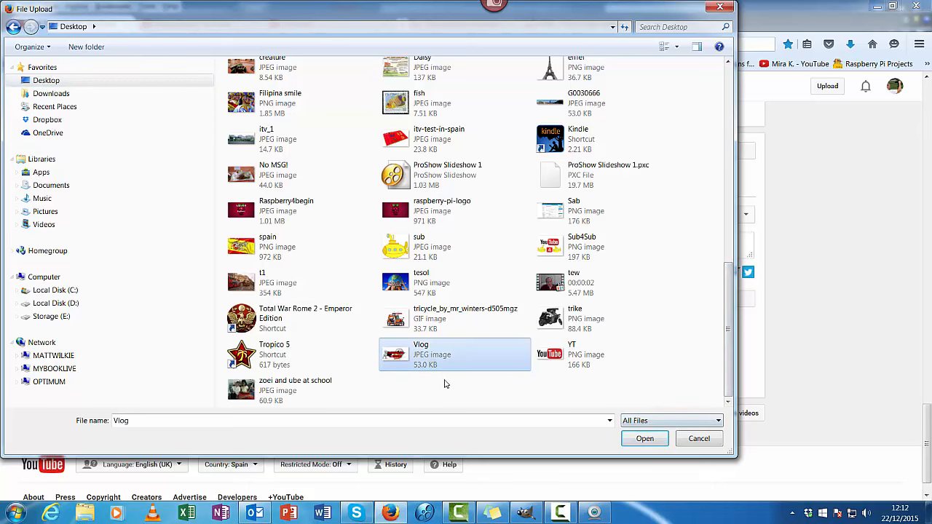
click(644, 438)
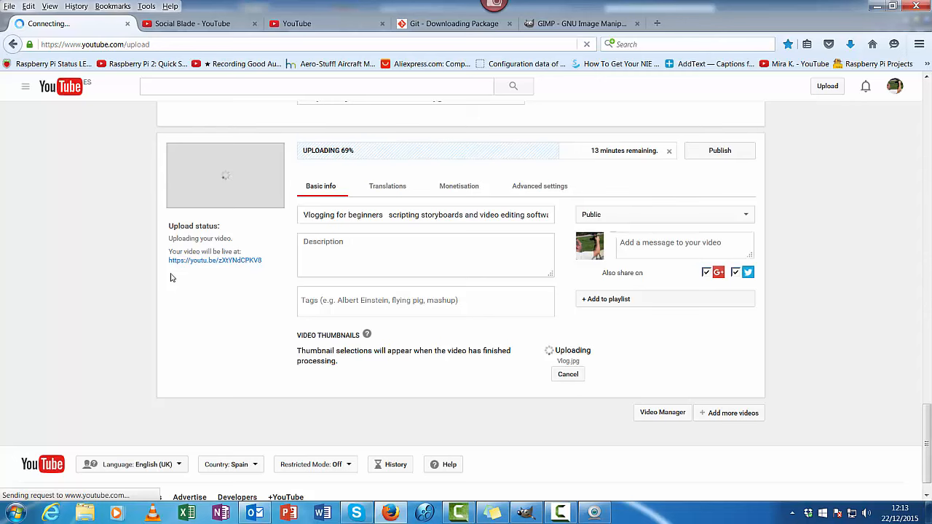
Let the Vlog thumbnail finish uploading, then show the available playlists
click(405, 300)
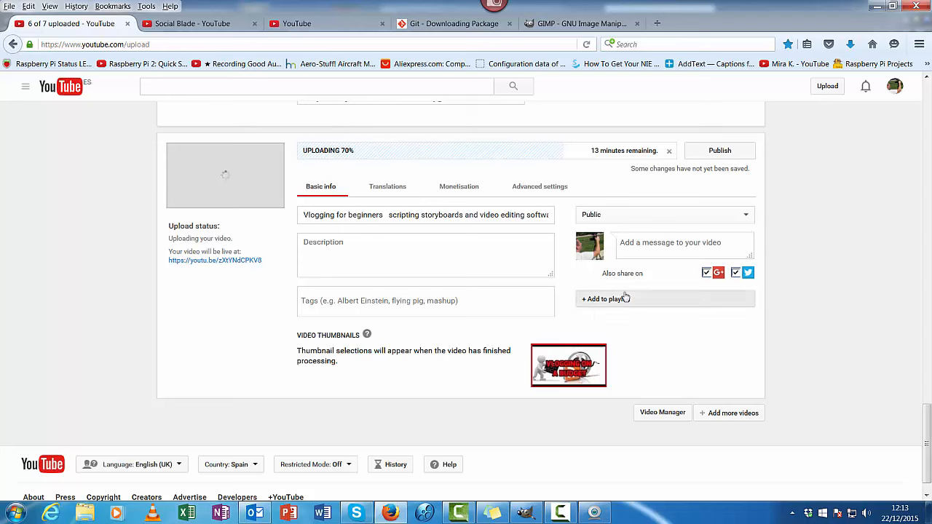
click(605, 299)
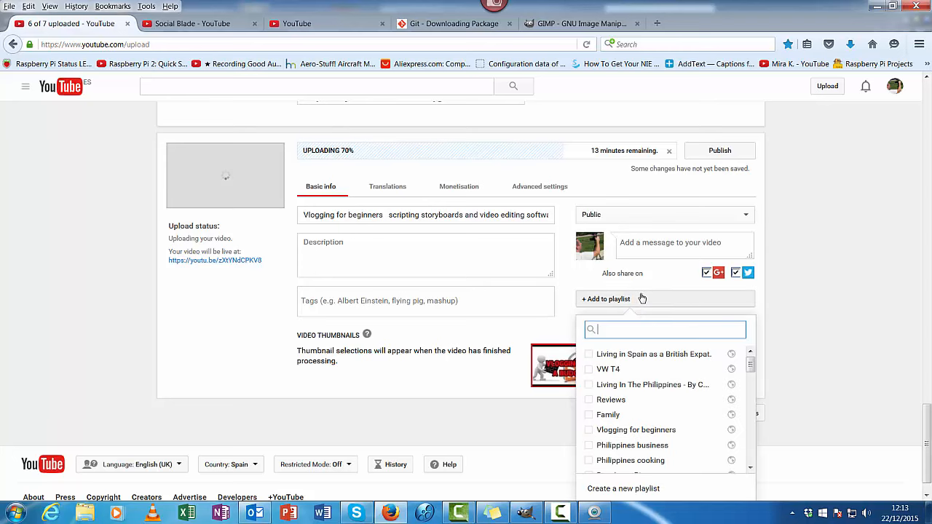
mouse_move(653, 412)
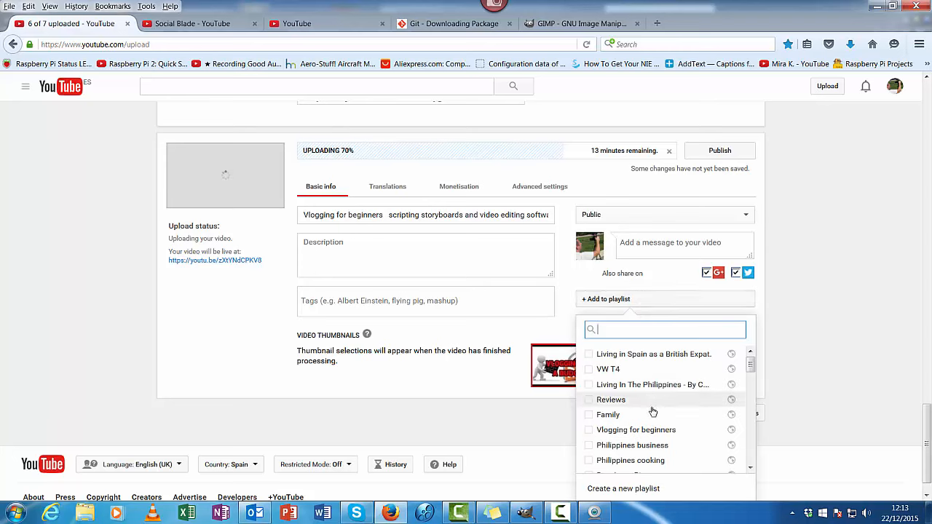